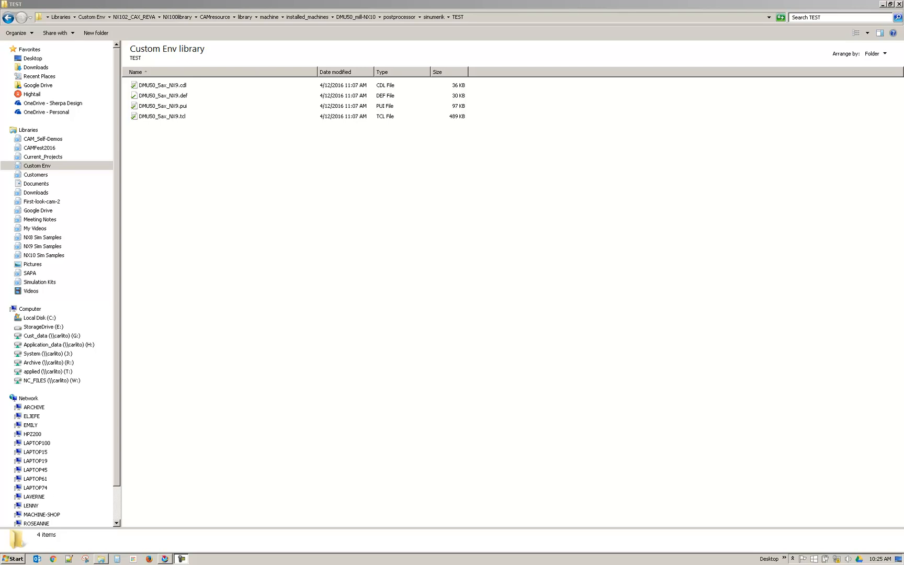
{"action": "mouse_move", "coordinate": [633, 316]}
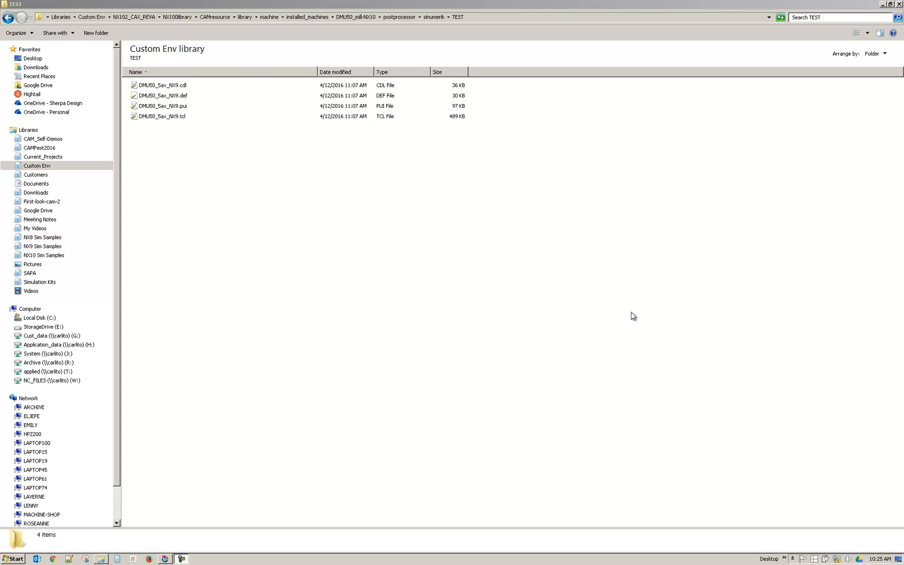
{"action": "mouse_move", "coordinate": [499, 305]}
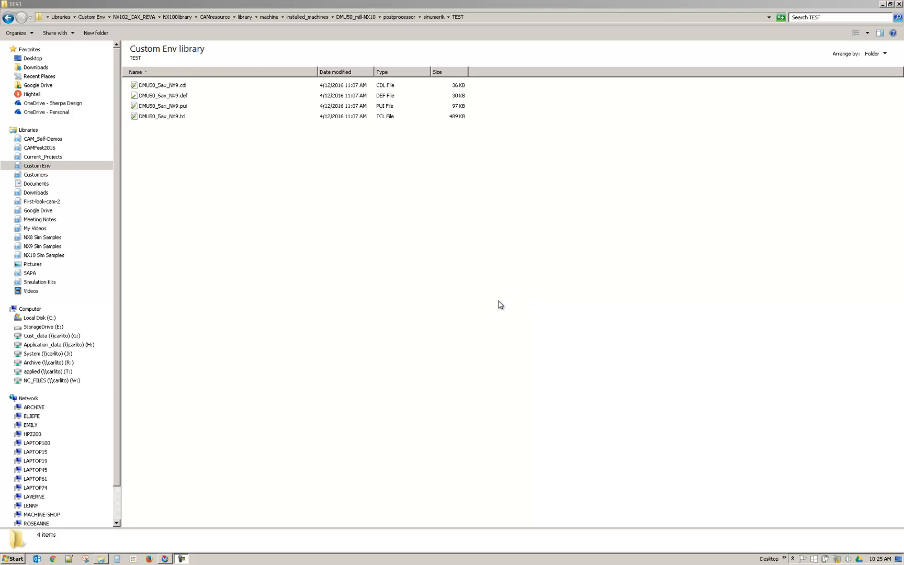
{"action": "mouse_move", "coordinate": [480, 17]}
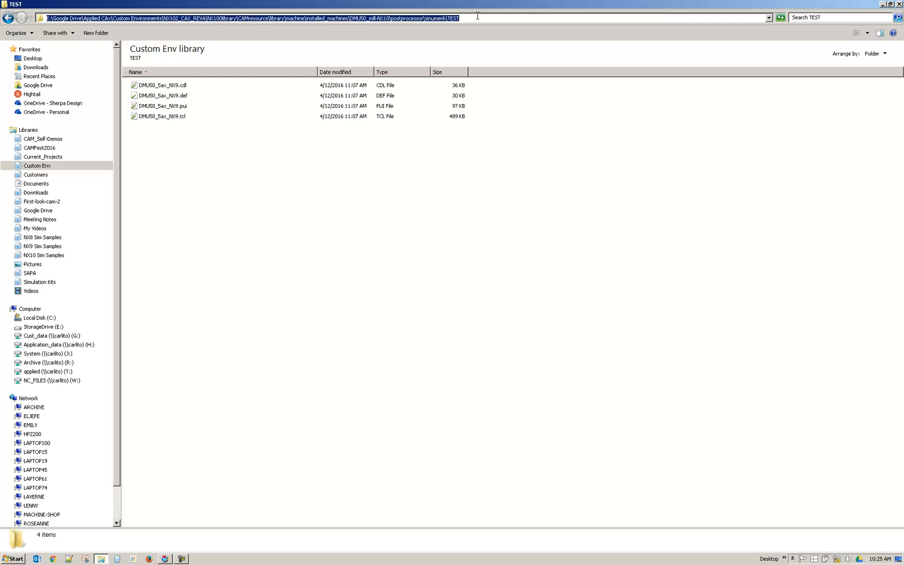
Step: Launch Post Builder from Start > Siemens NX 10.0 > Manufacturing
{"action": "left_click", "coordinate": [11, 558]}
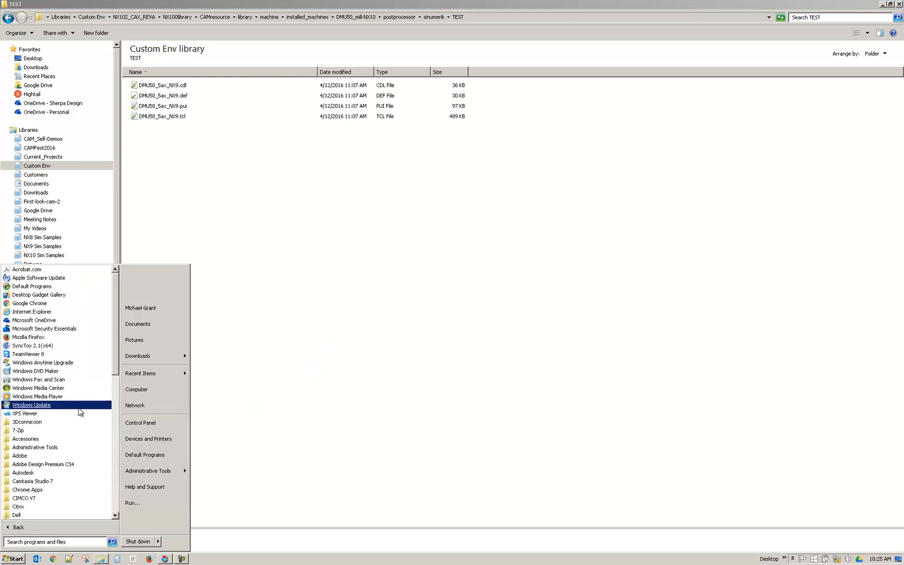
{"action": "scroll", "scroll_direction": "down", "scroll_amount": 3}
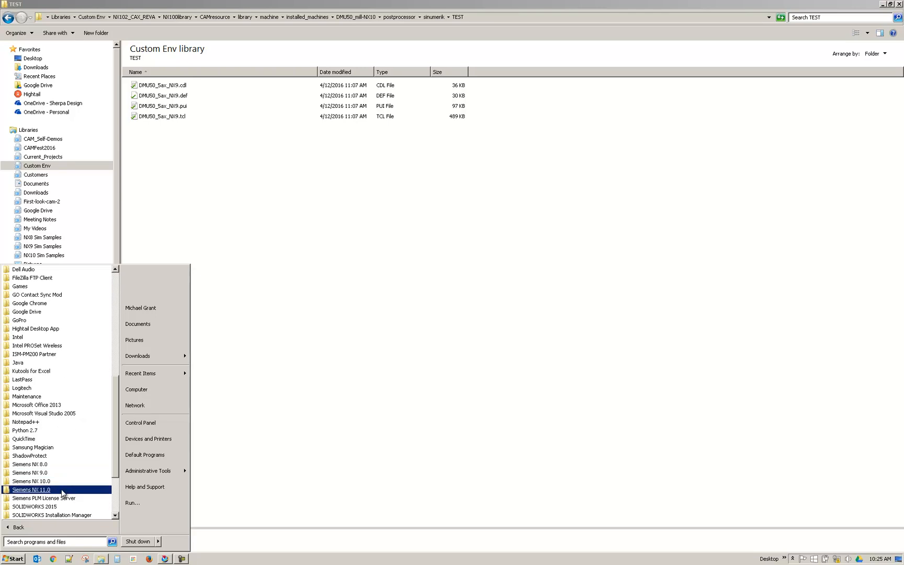
{"action": "mouse_move", "coordinate": [30, 481]}
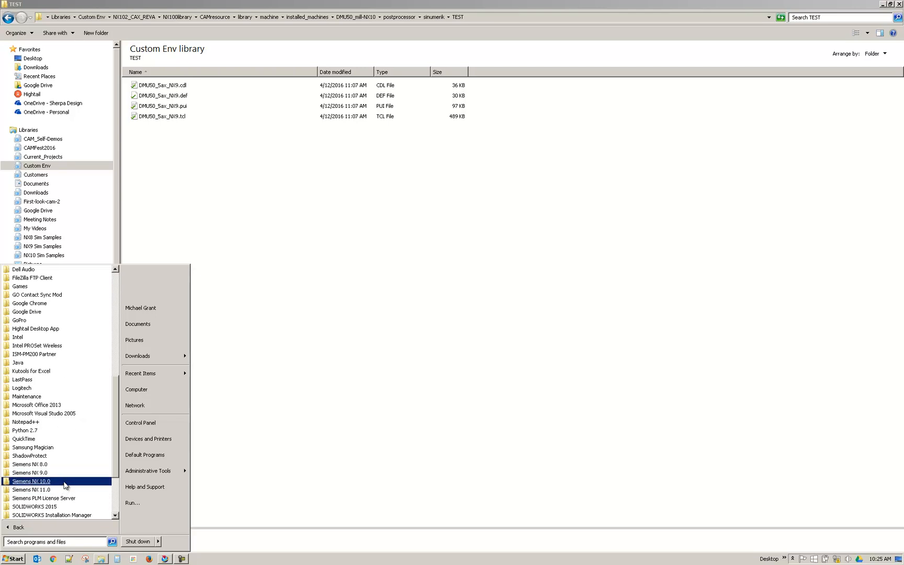
{"action": "left_click", "coordinate": [32, 482]}
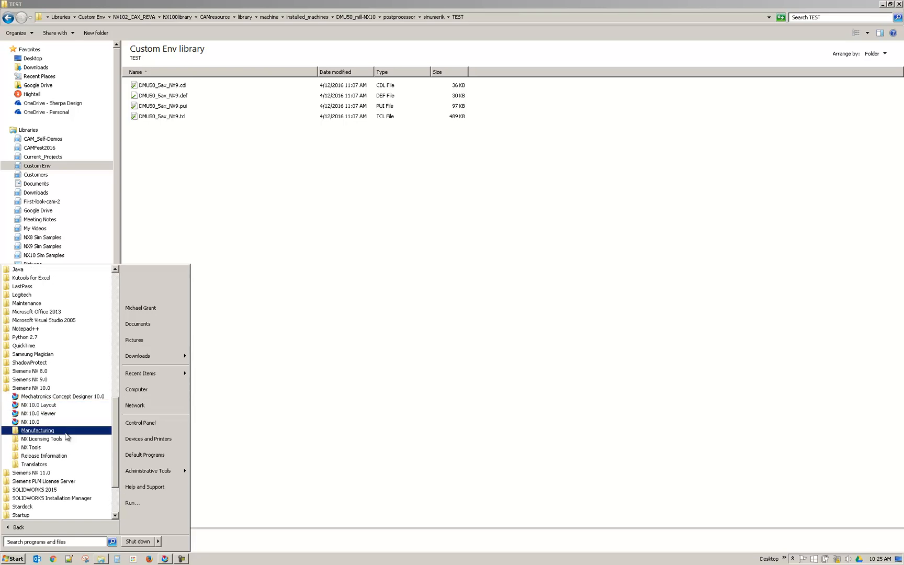
{"action": "left_click", "coordinate": [36, 430]}
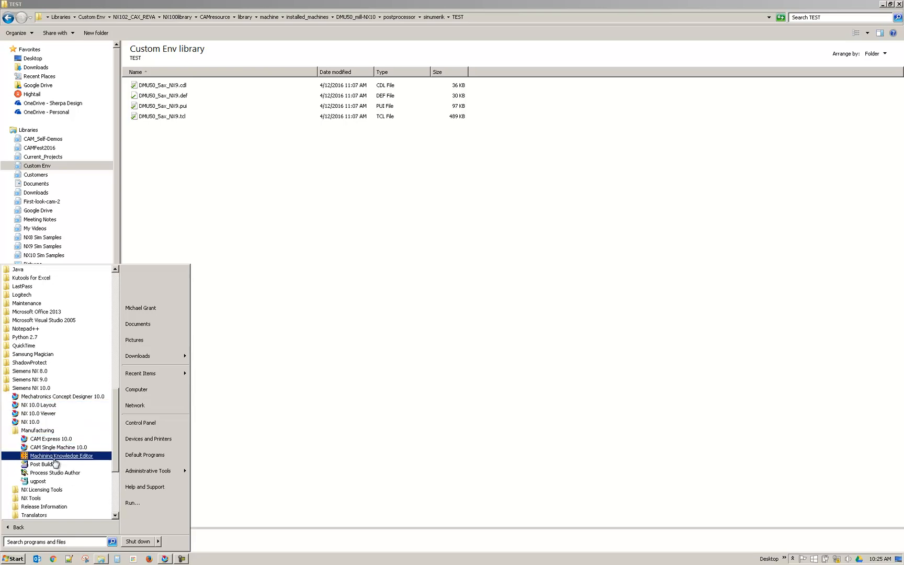
{"action": "left_click", "coordinate": [43, 465]}
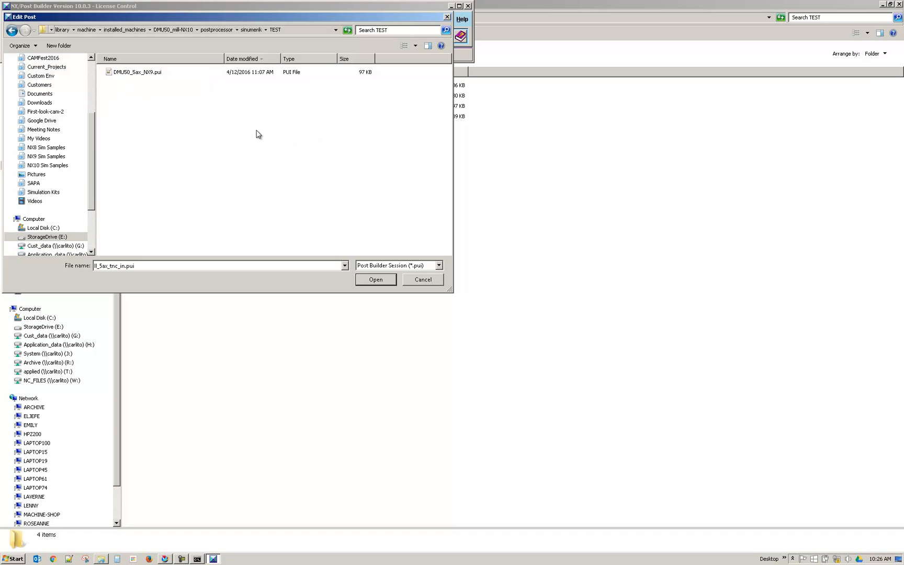
Step: Select DMU50_5ax_NX9.pui in the TEST folder and try to open it, hitting a missing-files error
{"action": "left_click", "coordinate": [137, 71]}
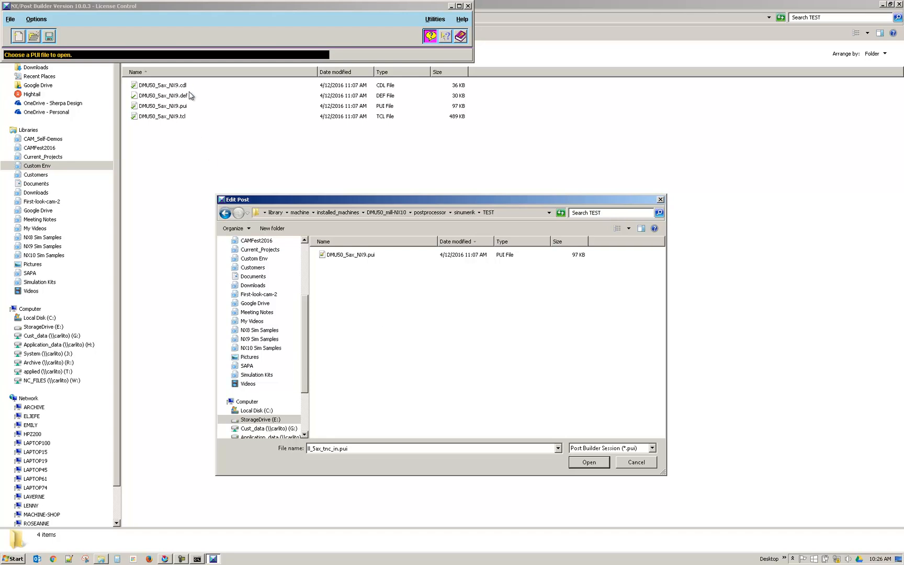
{"action": "left_click", "coordinate": [349, 255]}
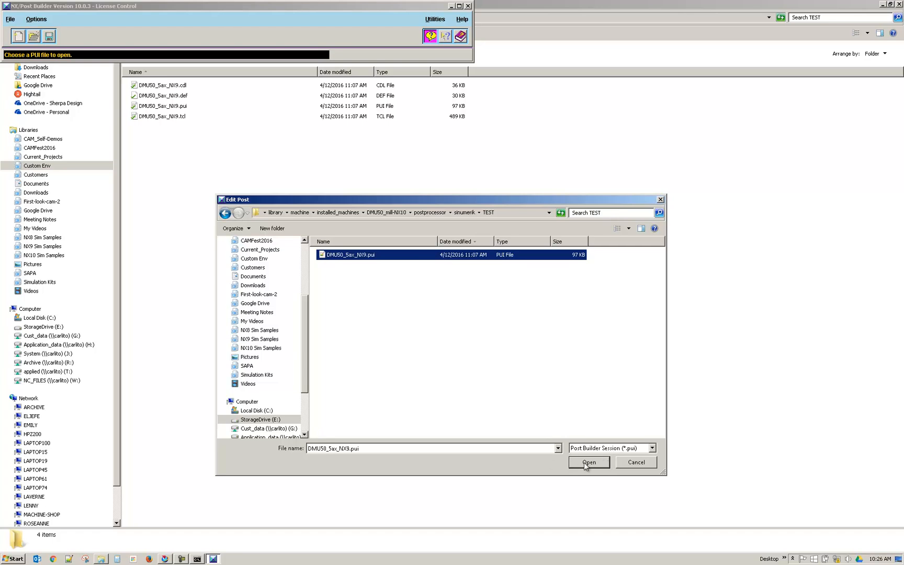
{"action": "left_click", "coordinate": [588, 461]}
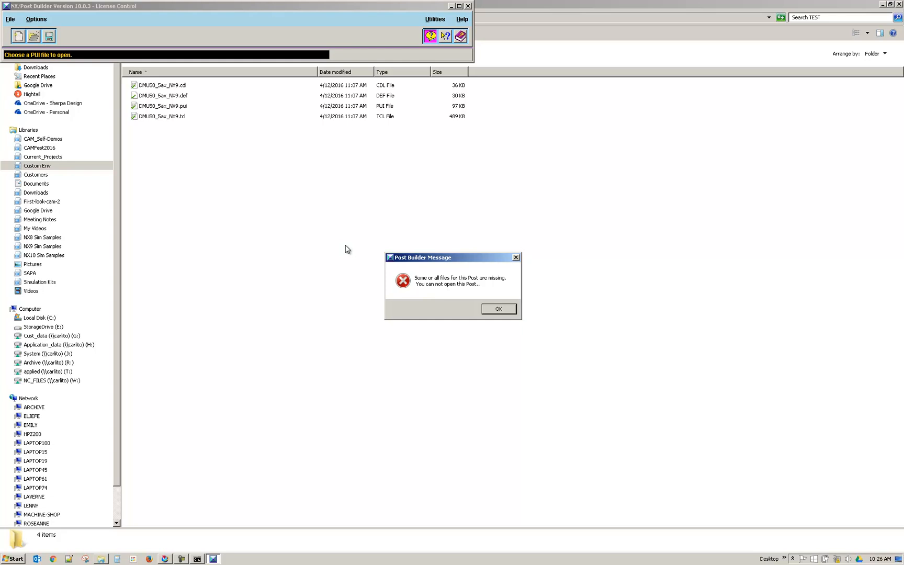
Step: Acknowledge the missing-files message and cancel the Edit Post dialog
{"action": "left_click", "coordinate": [499, 309]}
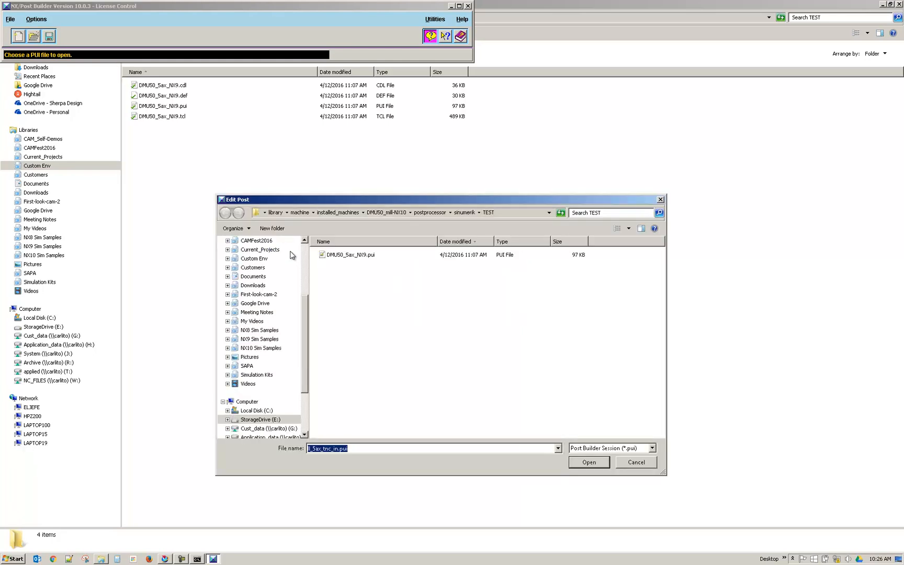
{"action": "left_click", "coordinate": [635, 462]}
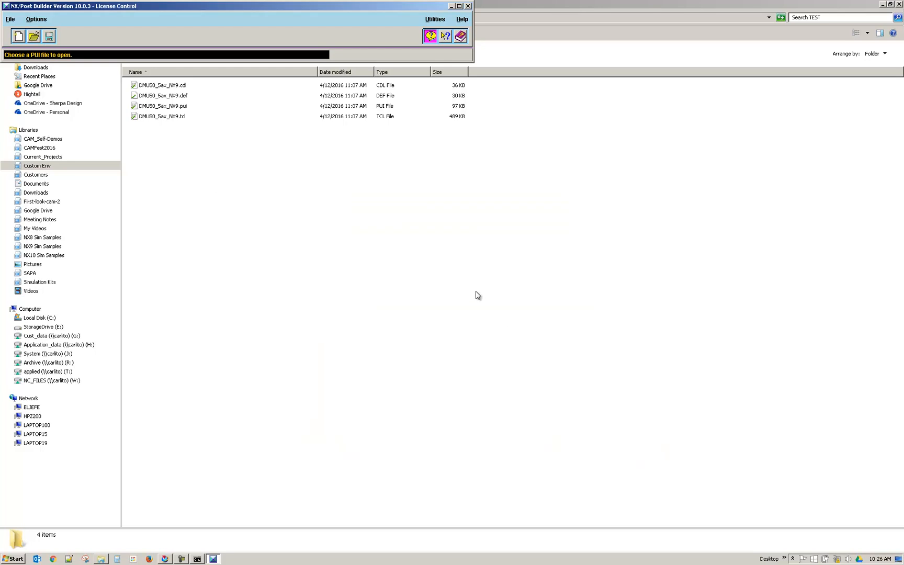
{"action": "mouse_move", "coordinate": [463, 291]}
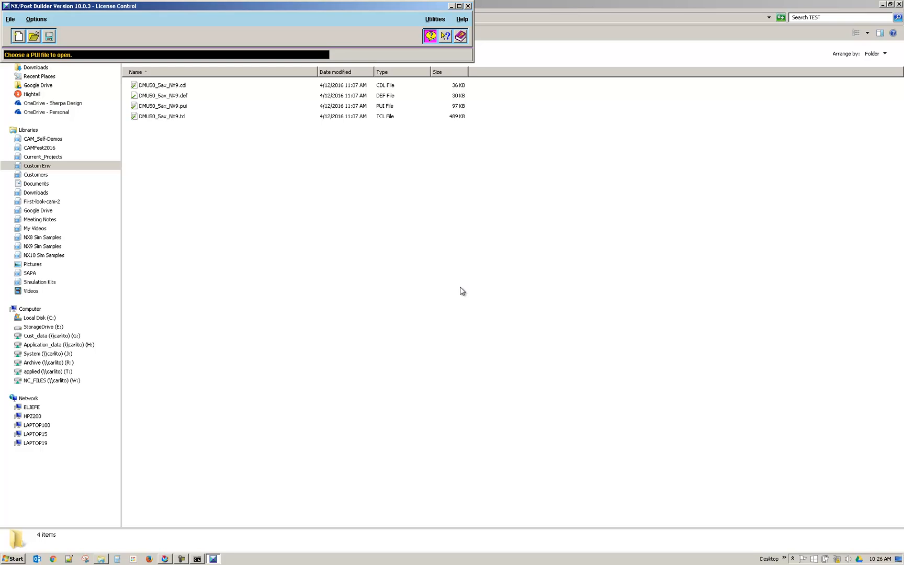
Step: Return to the TEST folder and inspect the DMU50_5ax_NX9 cdl, pui and tcl files in turn
{"action": "left_click", "coordinate": [173, 117]}
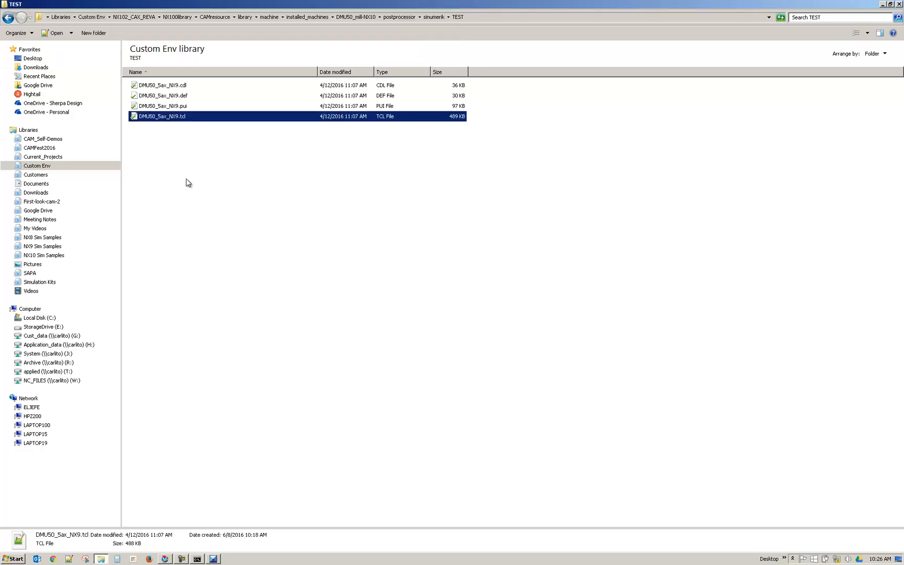
{"action": "mouse_move", "coordinate": [171, 117]}
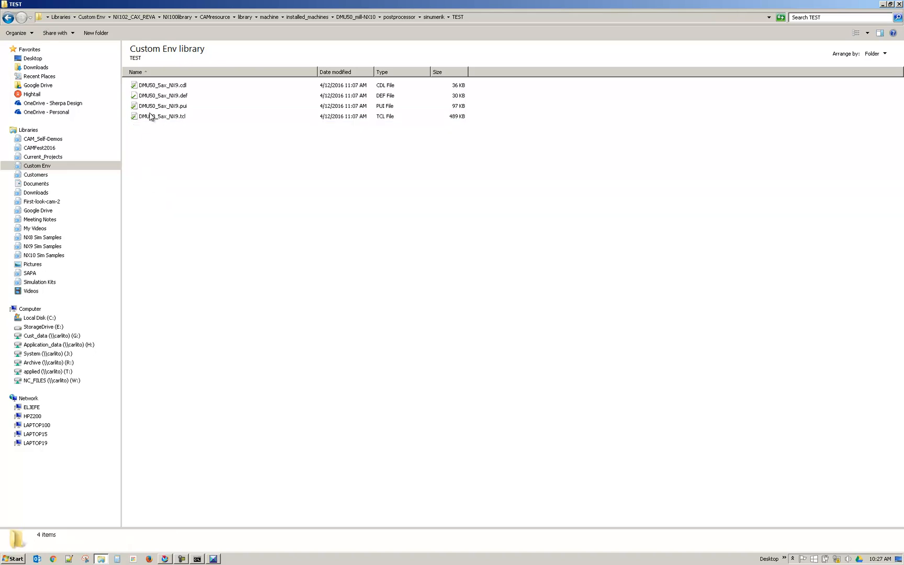
{"action": "left_click", "coordinate": [161, 116]}
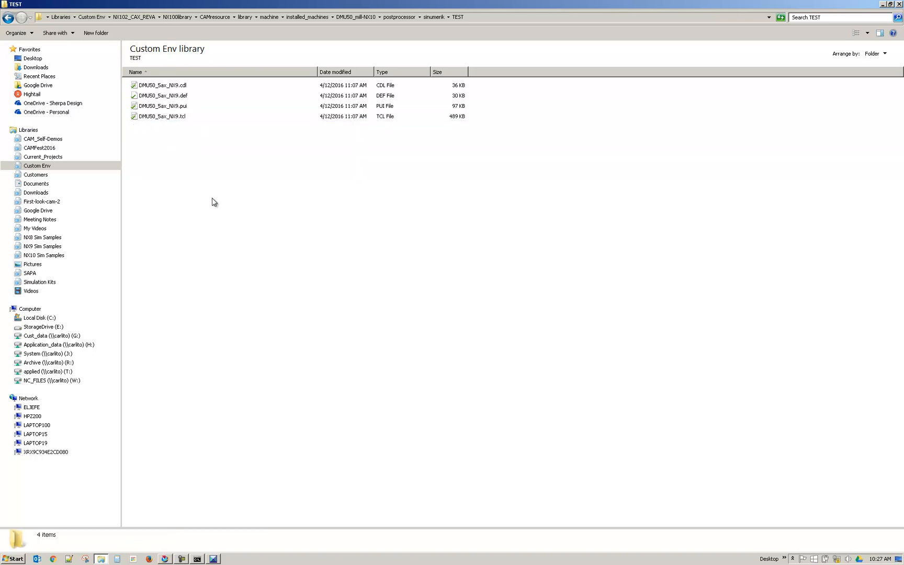
{"action": "left_click", "coordinate": [167, 84]}
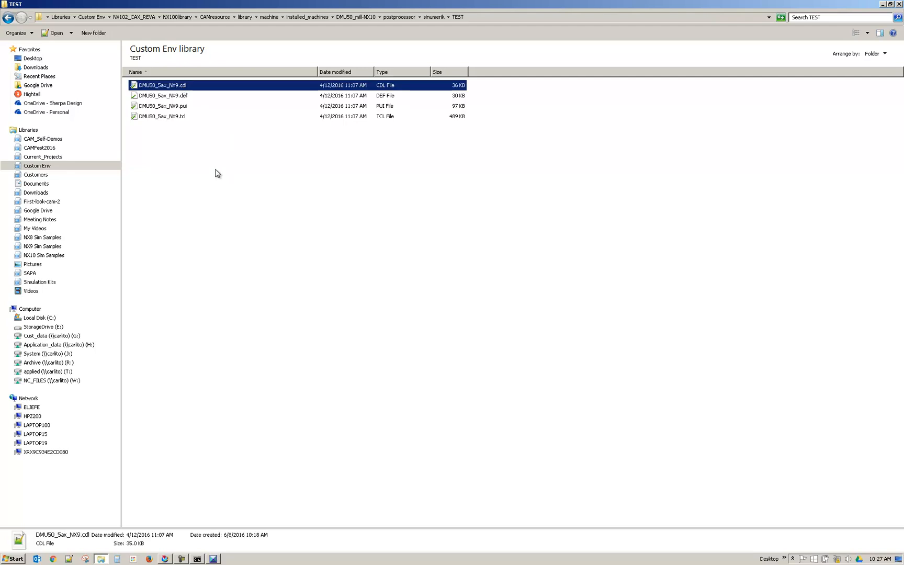
{"action": "left_click", "coordinate": [162, 105]}
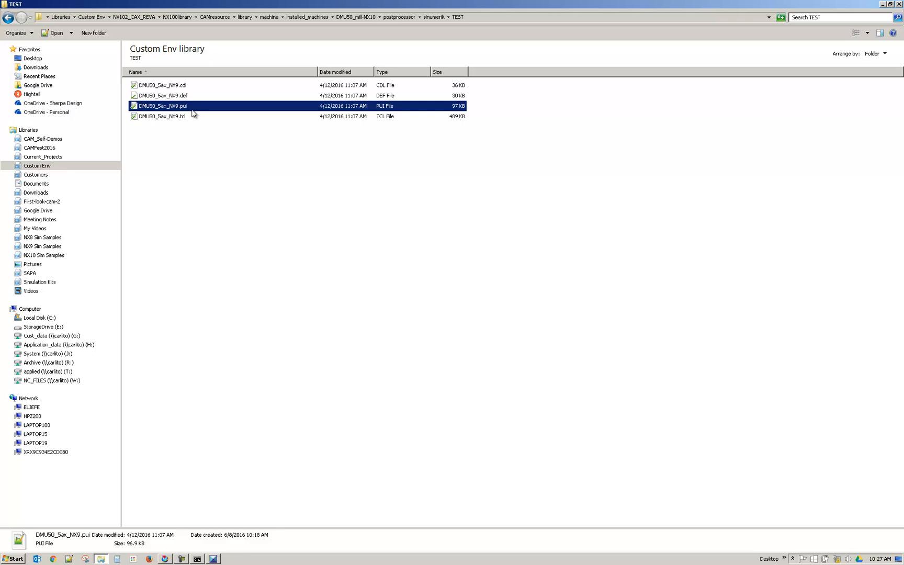
{"action": "left_click", "coordinate": [163, 116]}
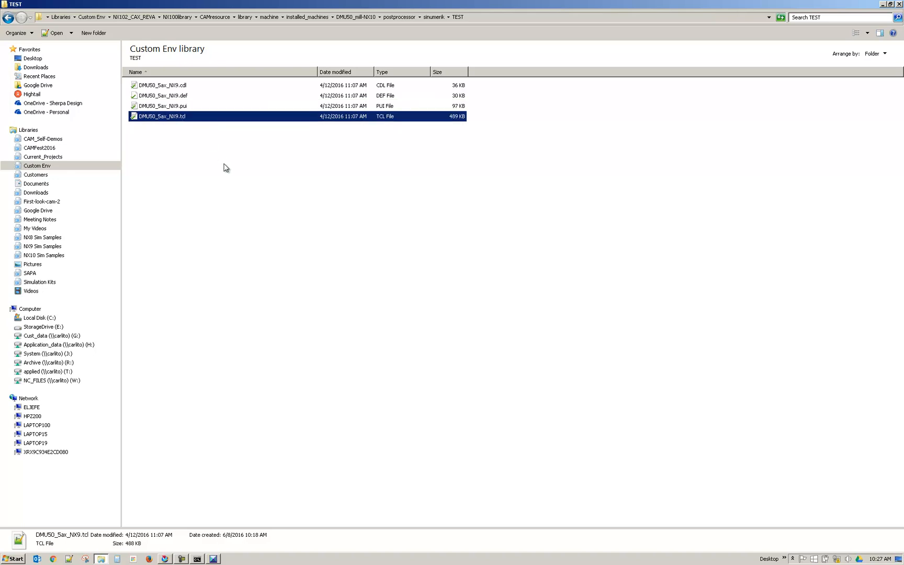
{"action": "mouse_move", "coordinate": [212, 174]}
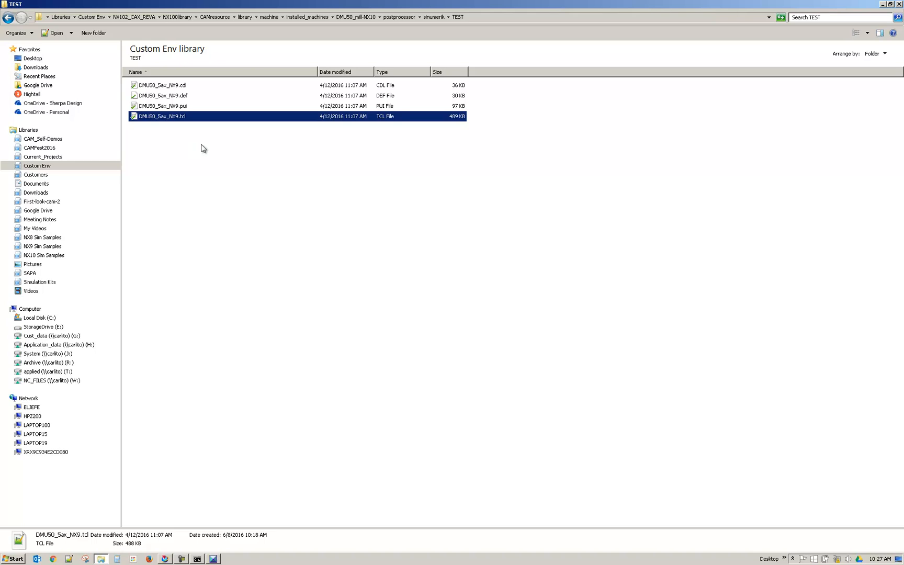
{"action": "scroll", "scroll_direction": "down", "scroll_amount": 3}
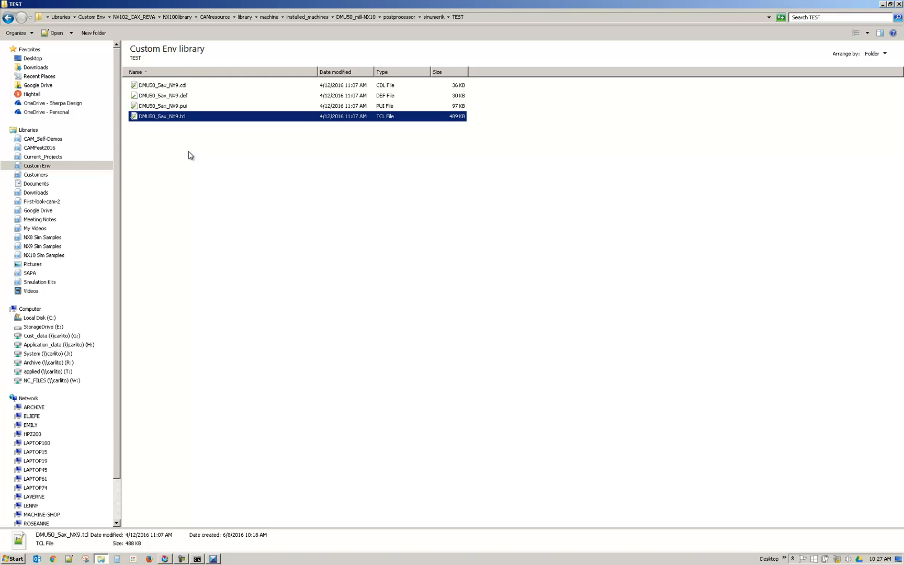
{"action": "mouse_move", "coordinate": [153, 115]}
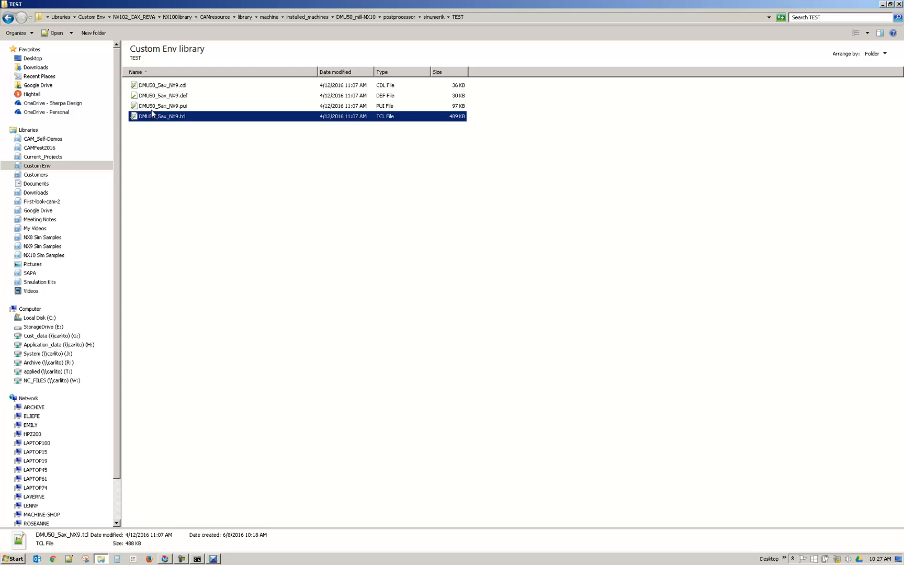
Step: Bring up the context menu for DMU50_5ax_NX9.pui
{"action": "right_click", "coordinate": [162, 105]}
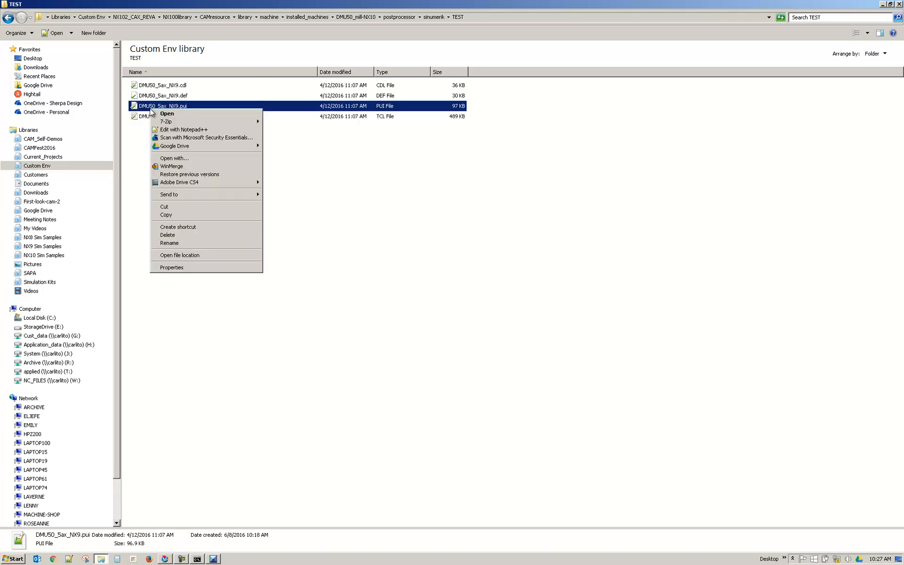
{"action": "mouse_move", "coordinate": [183, 129]}
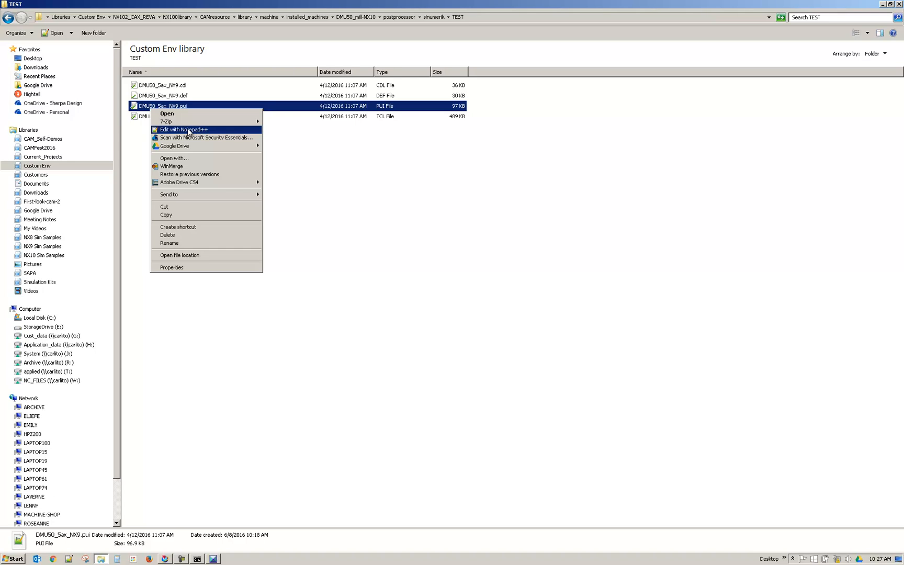
{"action": "mouse_move", "coordinate": [199, 130]}
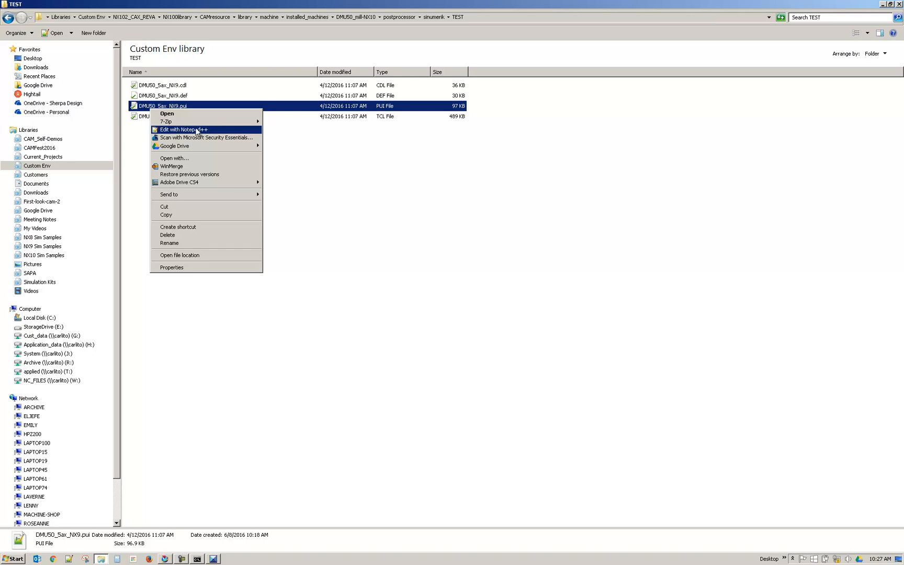
{"action": "mouse_move", "coordinate": [194, 158]}
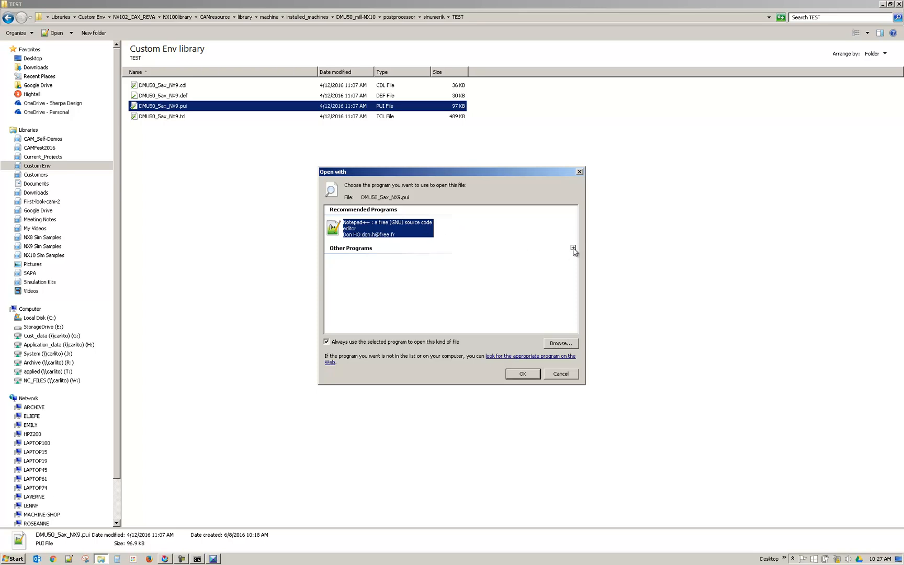
Step: Browse the Open with program list, leave 'Always use' checked, and cancel without opening
{"action": "left_click", "coordinate": [572, 248]}
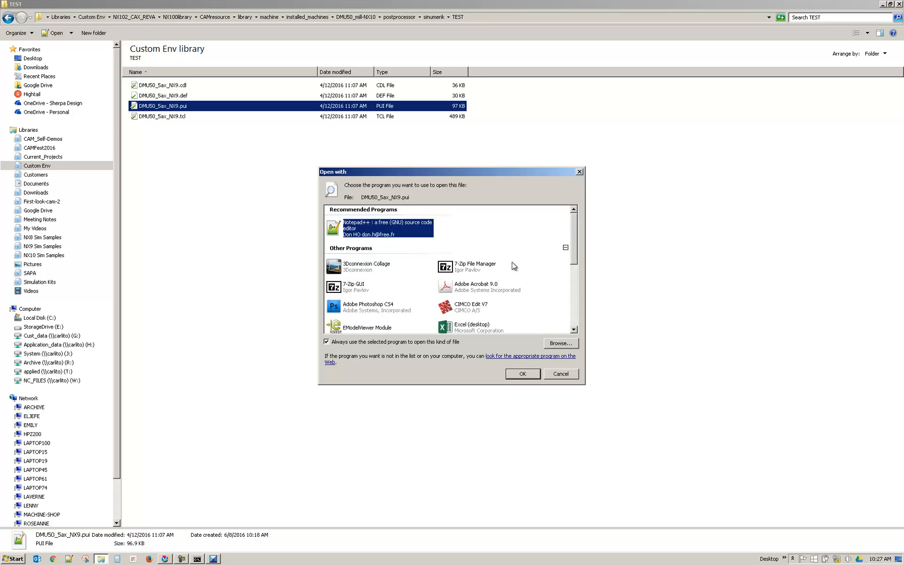
{"action": "scroll", "scroll_direction": "down", "scroll_amount": 3}
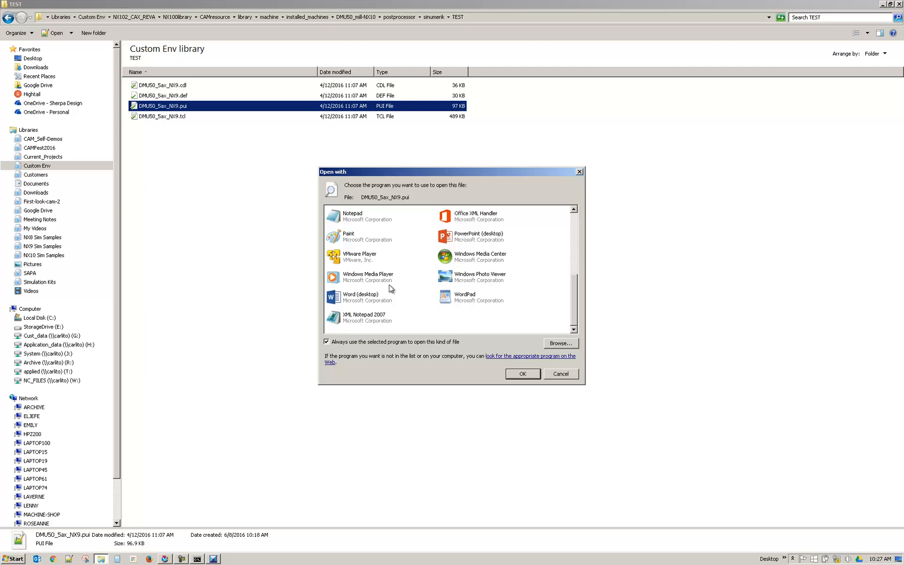
{"action": "mouse_move", "coordinate": [362, 230]}
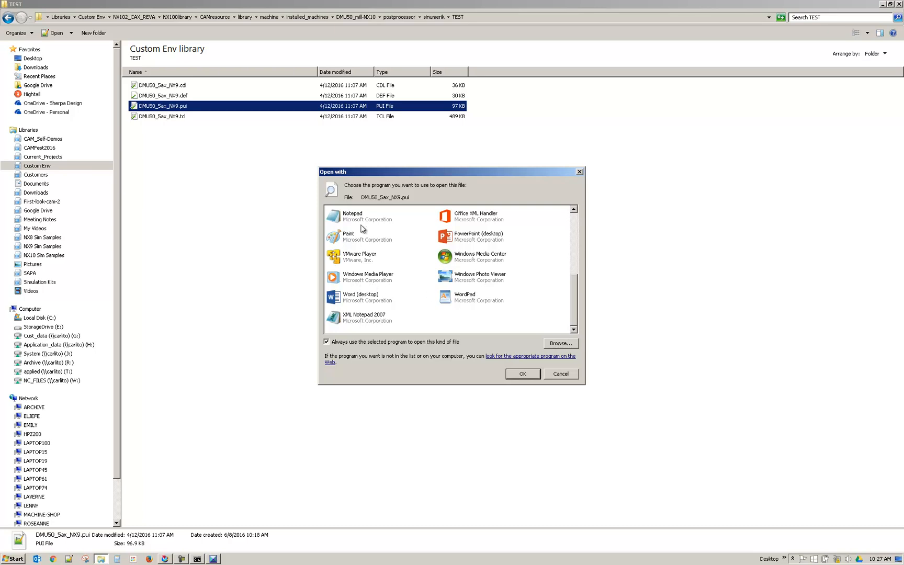
{"action": "mouse_move", "coordinate": [519, 266]}
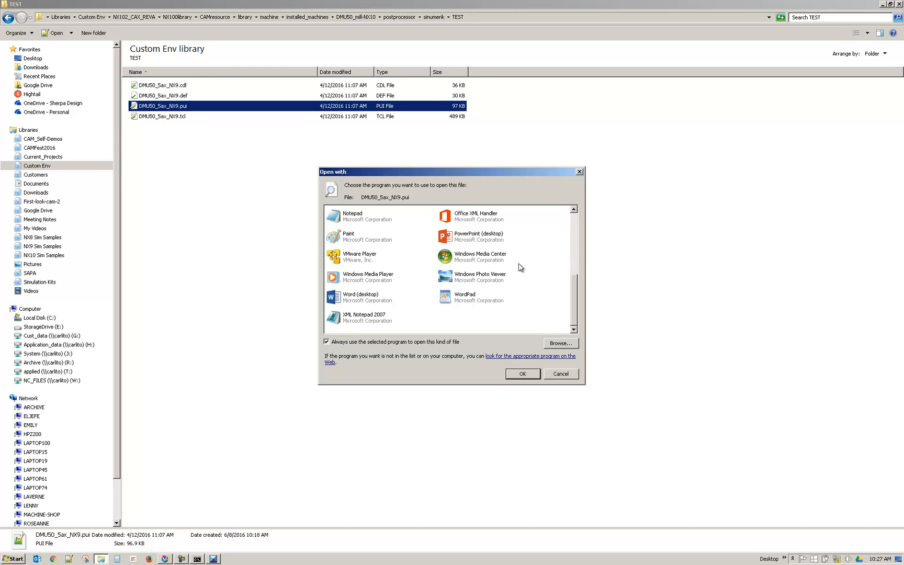
{"action": "mouse_move", "coordinate": [336, 337]}
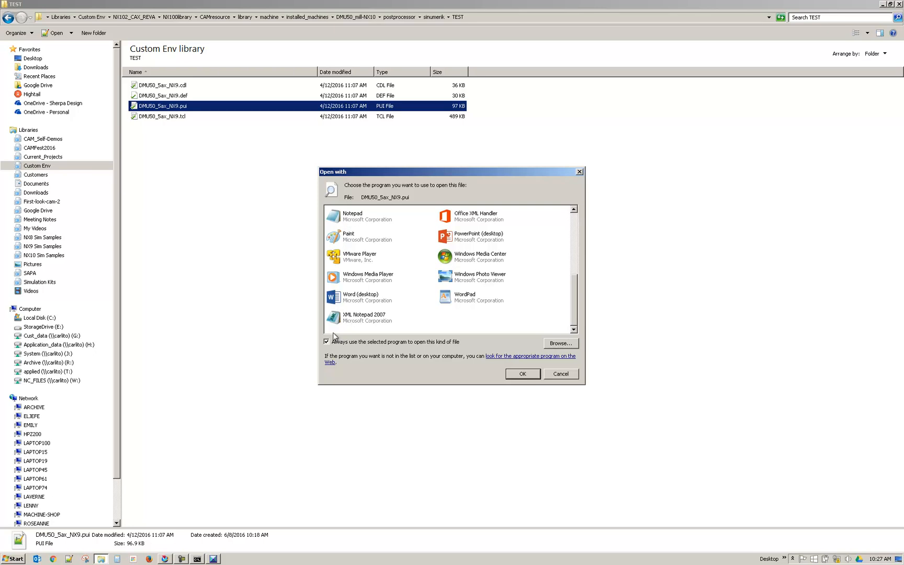
{"action": "left_click", "coordinate": [327, 341]}
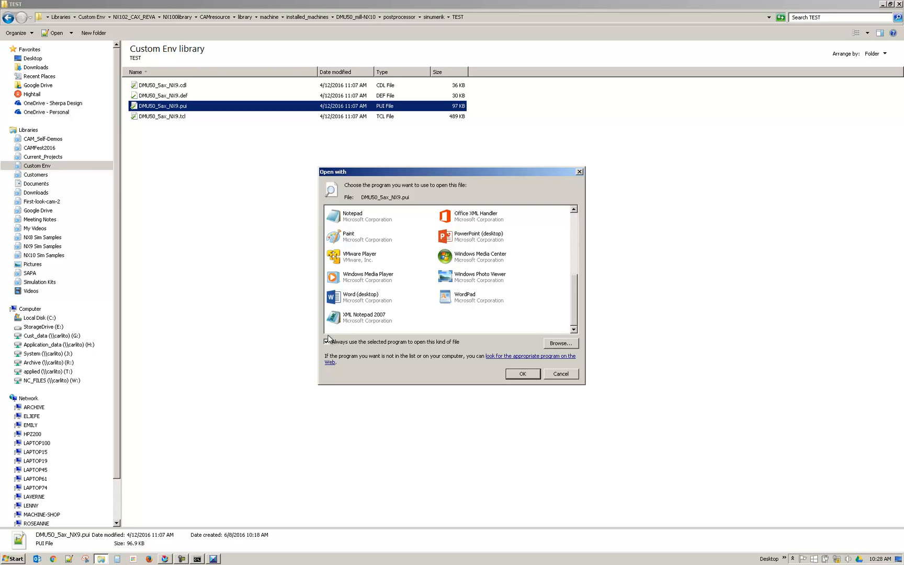
{"action": "left_click", "coordinate": [327, 341]}
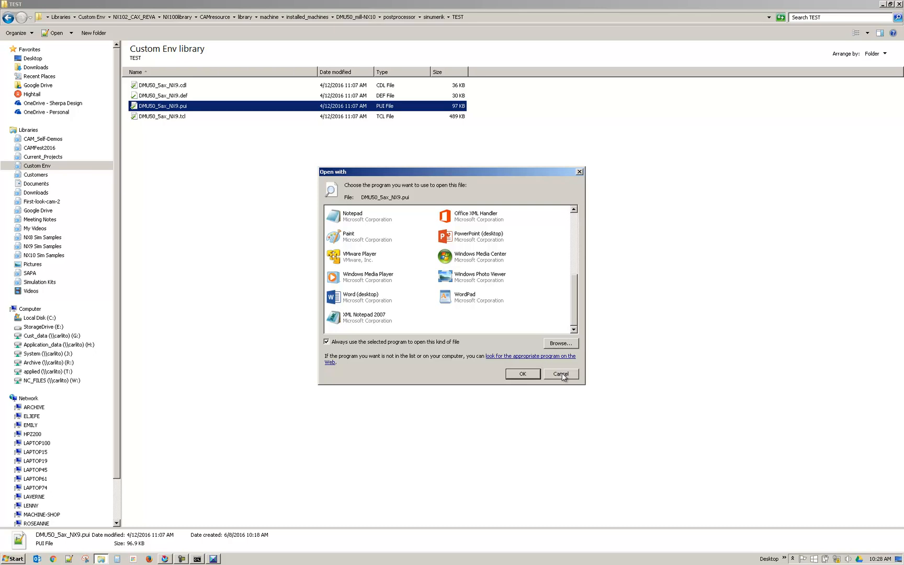
{"action": "left_click", "coordinate": [559, 374]}
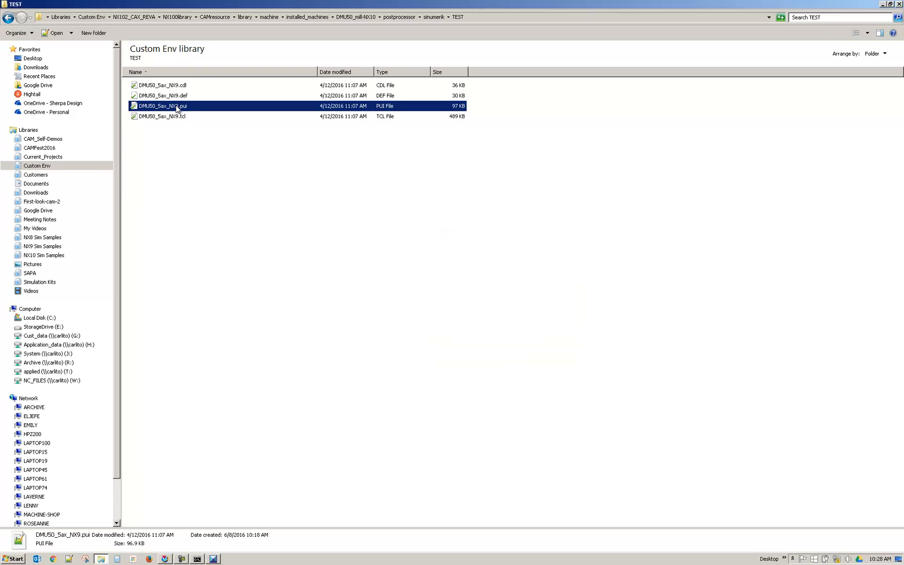
Step: View DMU50_5ax_NX9.pui in Notepad++ and highlight the def_file/tcl_file lines naming DMU50_5ax_NX10
{"action": "right_click", "coordinate": [175, 106]}
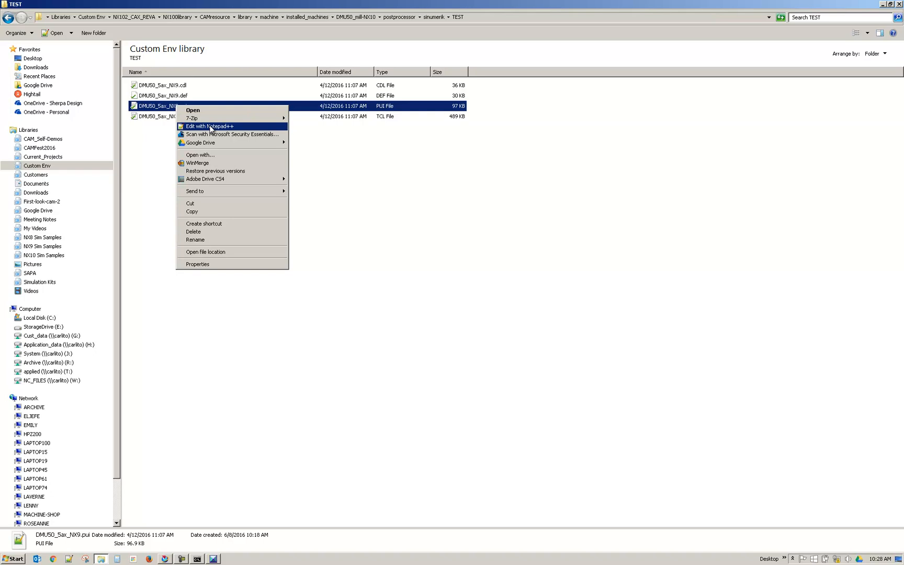
{"action": "left_click", "coordinate": [210, 126]}
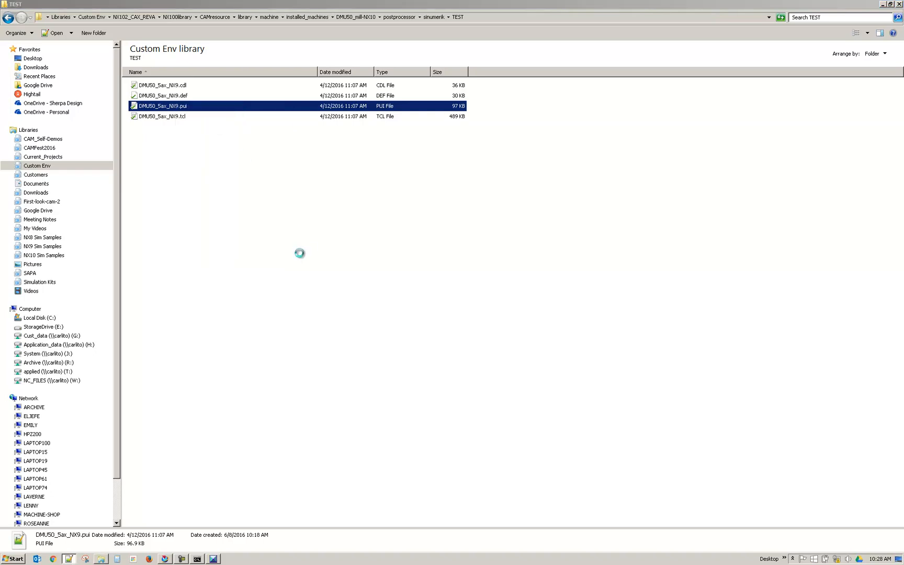
{"action": "double_click", "coordinate": [164, 105]}
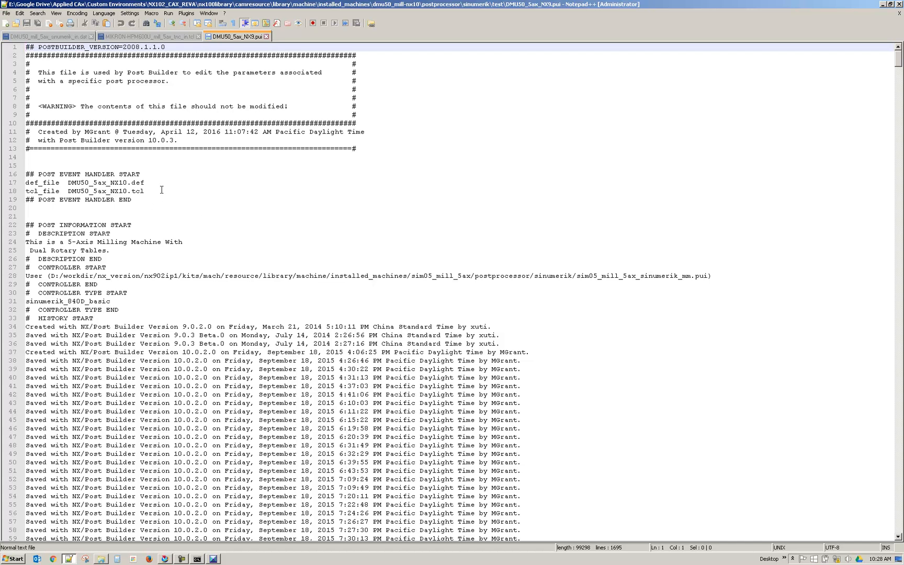
{"action": "left_click_drag", "start_coordinate": [25, 183], "coordinate": [145, 191]}
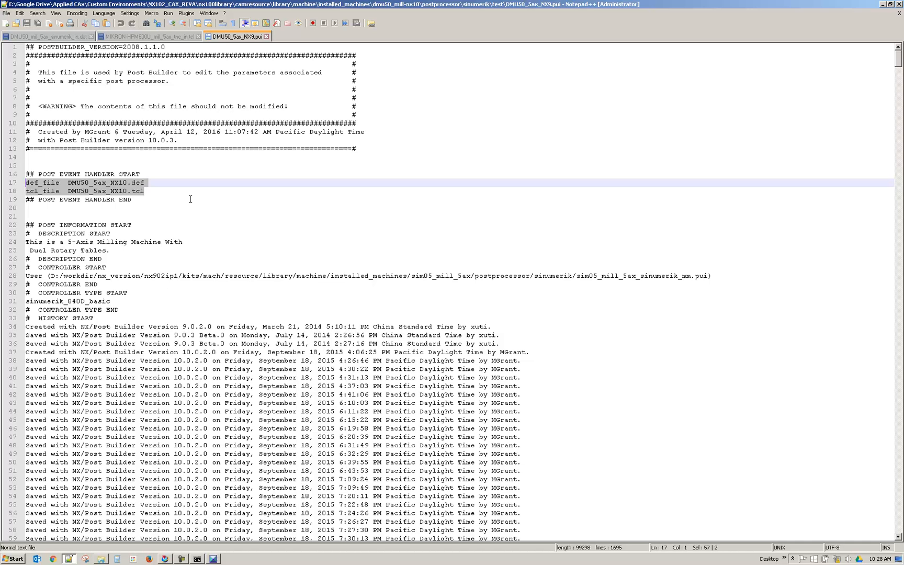
{"action": "mouse_move", "coordinate": [179, 204]}
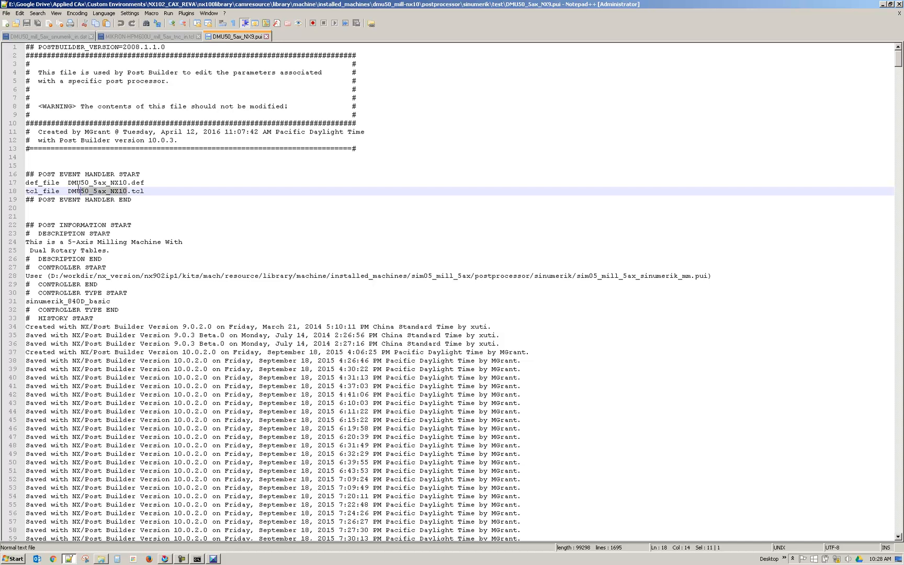
{"action": "double_click", "coordinate": [98, 191]}
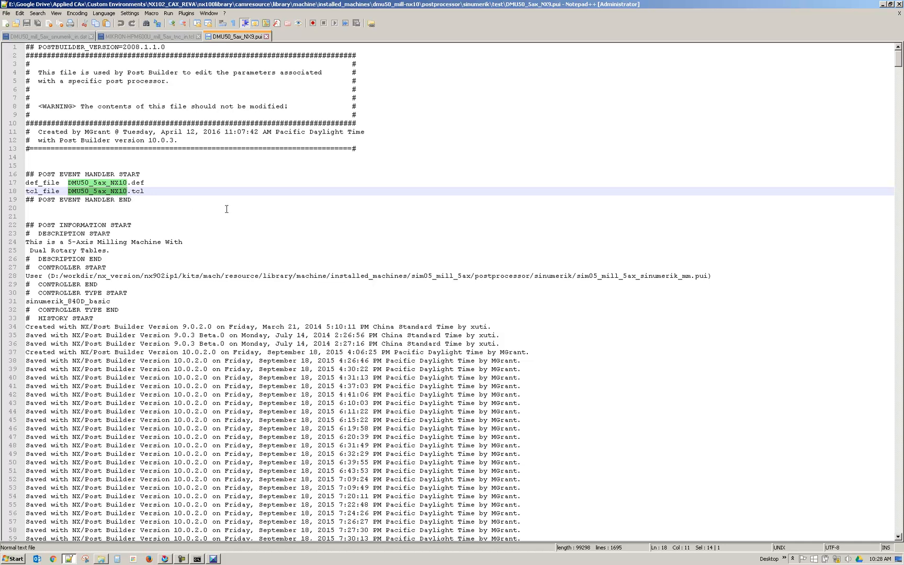
{"action": "mouse_move", "coordinate": [744, 36]}
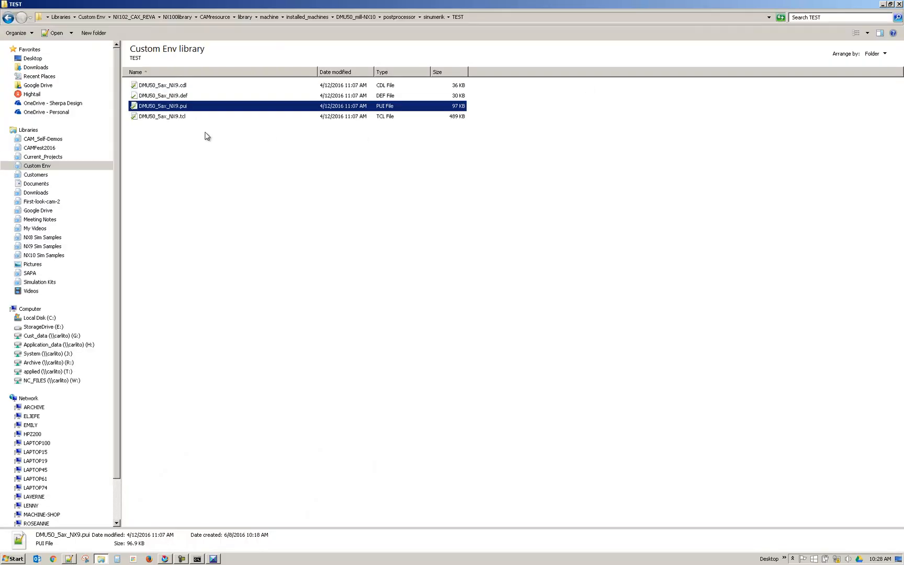
Step: Rename the tcl and def post files from DMU50_5ax_NX9 to DMU50_5ax_NX10
{"action": "left_click", "coordinate": [162, 116]}
{"action": "type", "text": "10"}
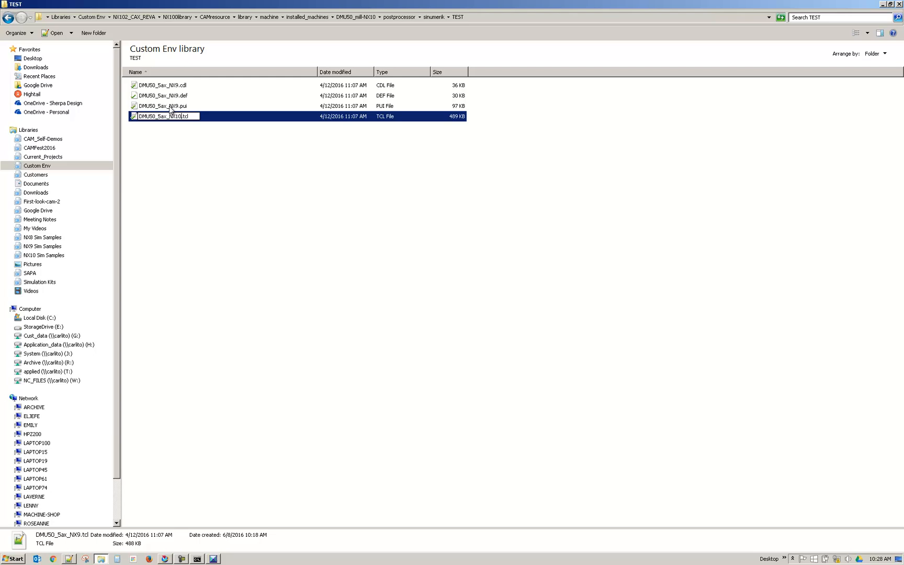
{"action": "left_click", "coordinate": [161, 106]}
{"action": "type", "text": "10"}
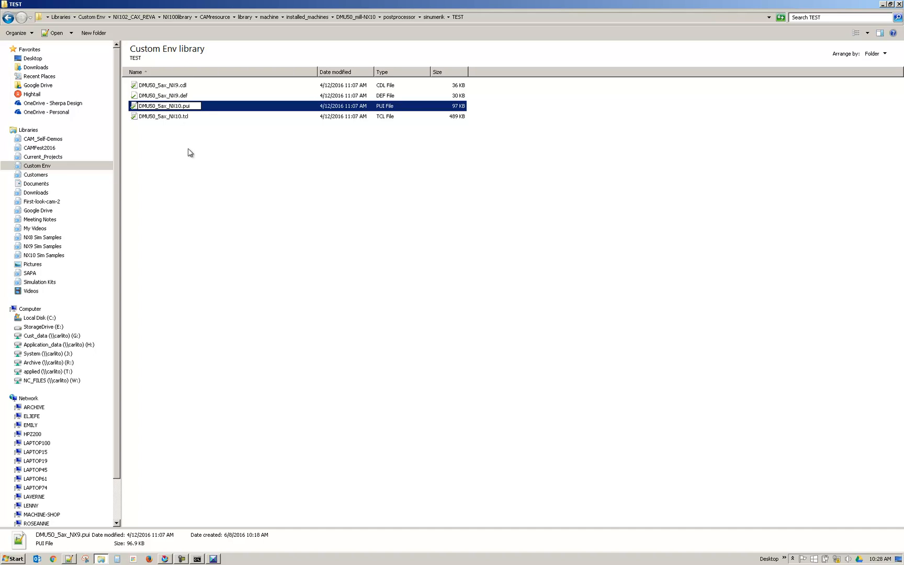
{"action": "left_click", "coordinate": [168, 95]}
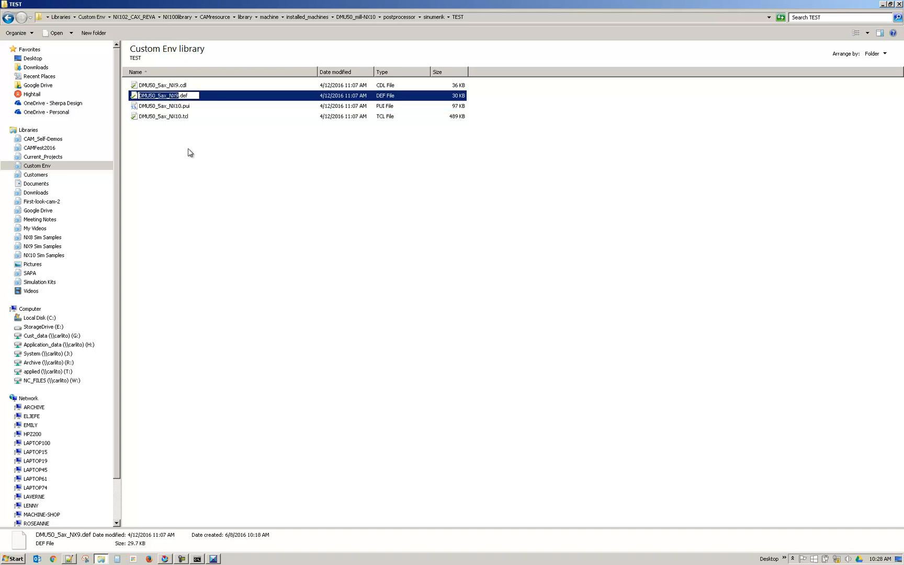
{"action": "mouse_move", "coordinate": [194, 152]}
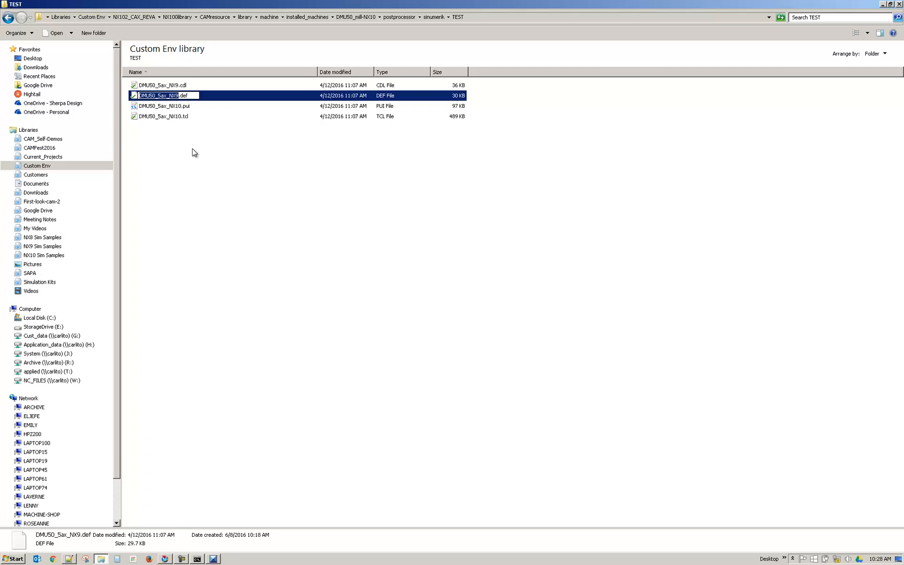
{"action": "mouse_move", "coordinate": [183, 141]}
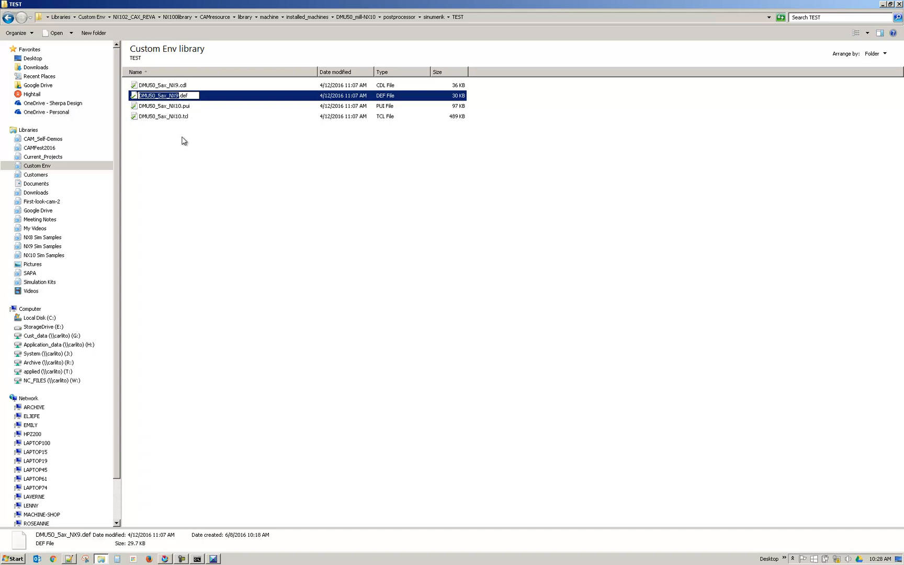
{"action": "left_click", "coordinate": [168, 85]}
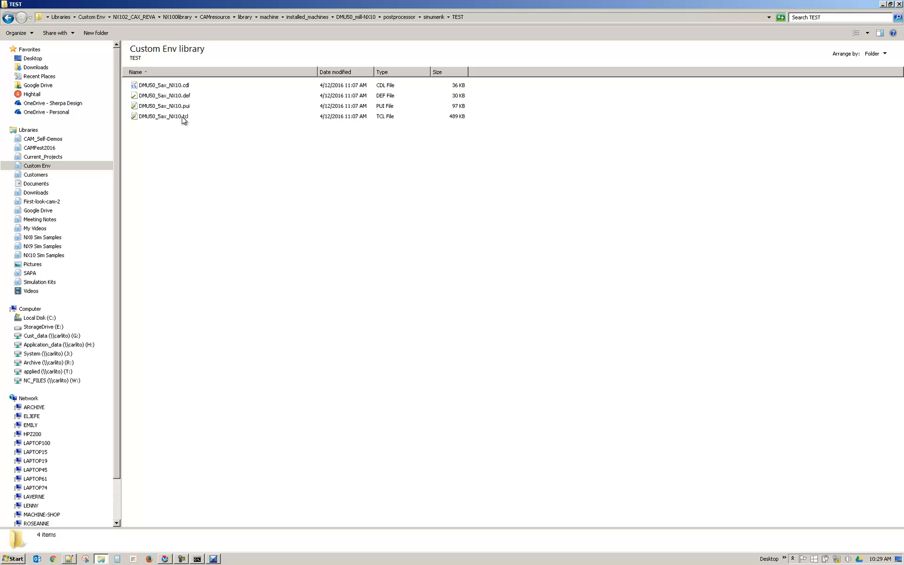
{"action": "left_click", "coordinate": [16, 33]}
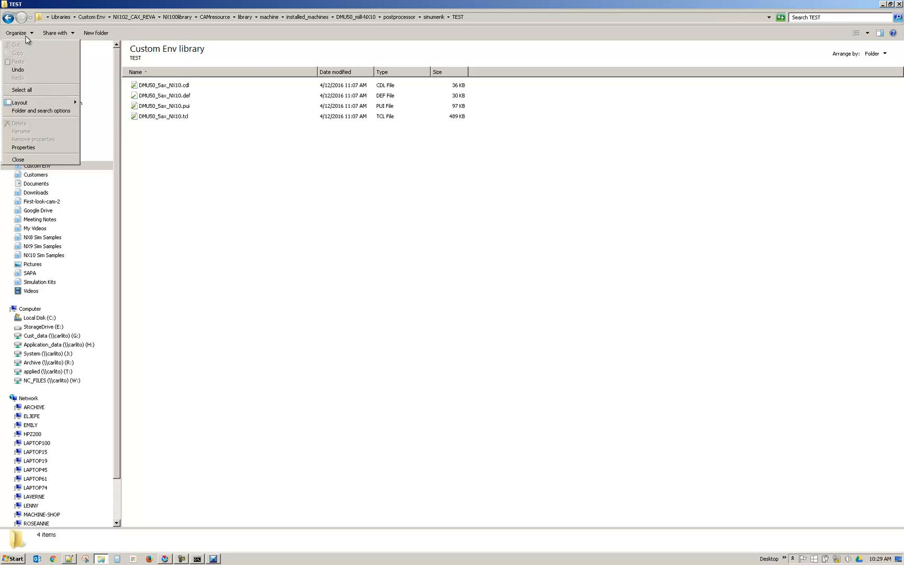
{"action": "mouse_move", "coordinate": [41, 111]}
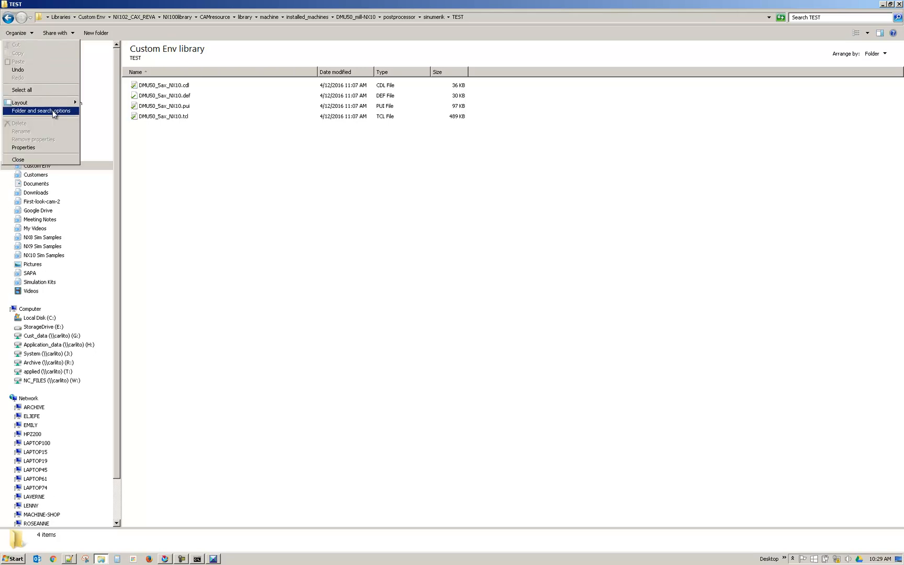
{"action": "left_click", "coordinate": [41, 111]}
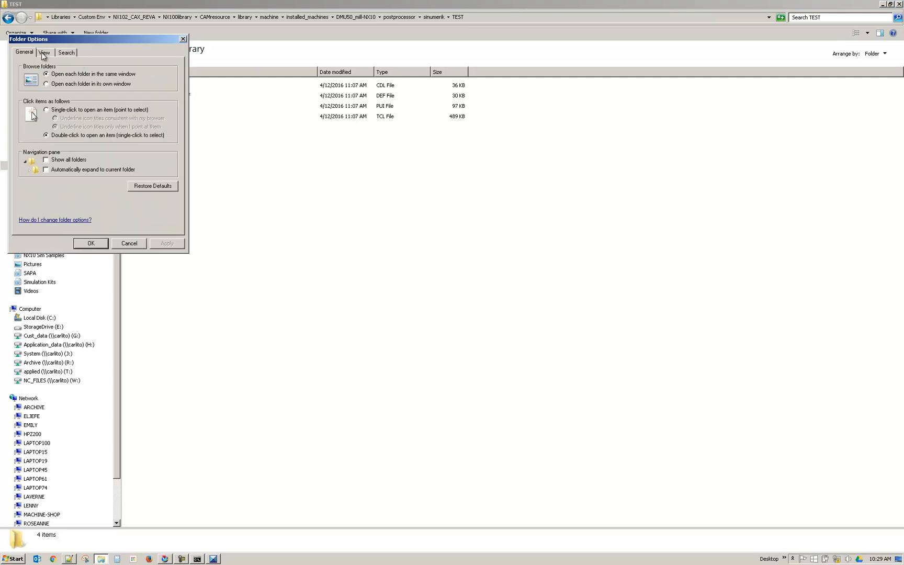
{"action": "left_click", "coordinate": [44, 52]}
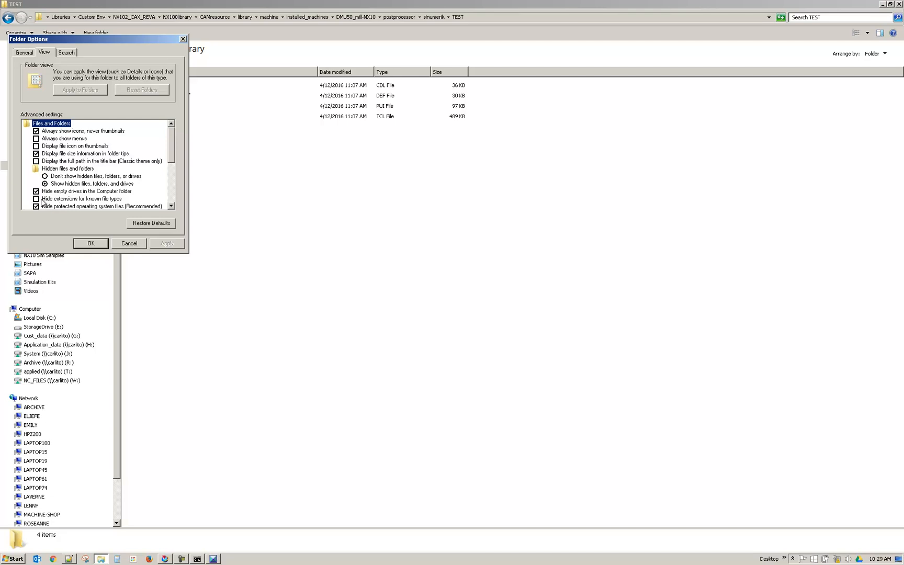
{"action": "left_click", "coordinate": [90, 243]}
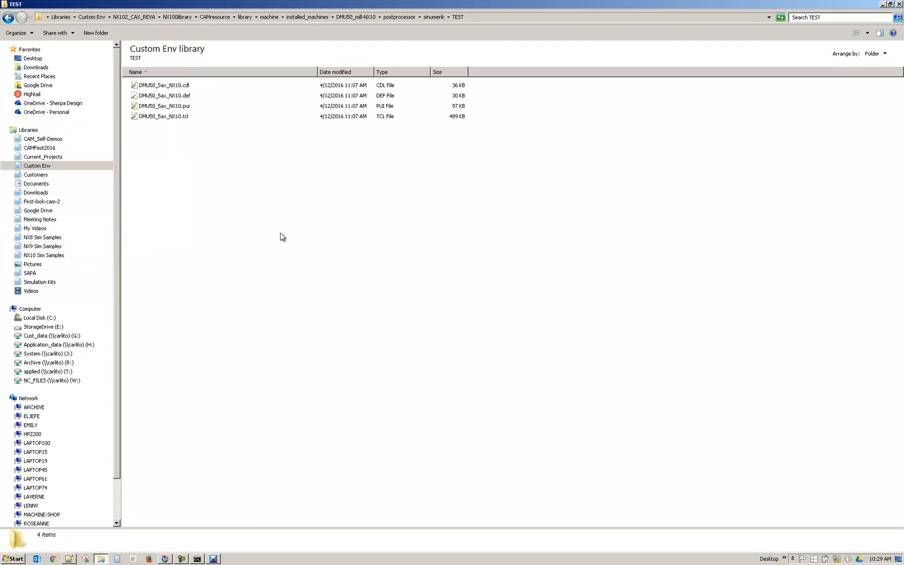
{"action": "mouse_move", "coordinate": [275, 239]}
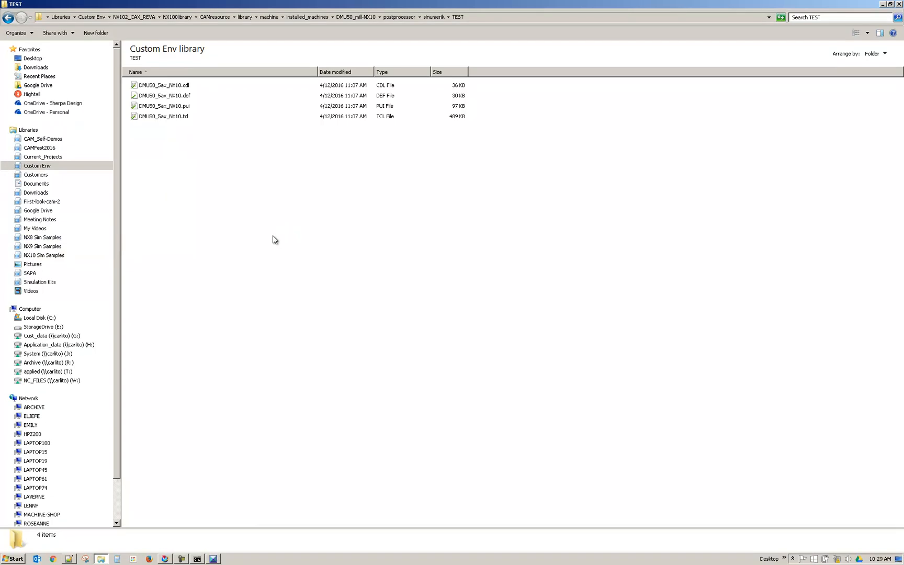
{"action": "mouse_move", "coordinate": [229, 169]}
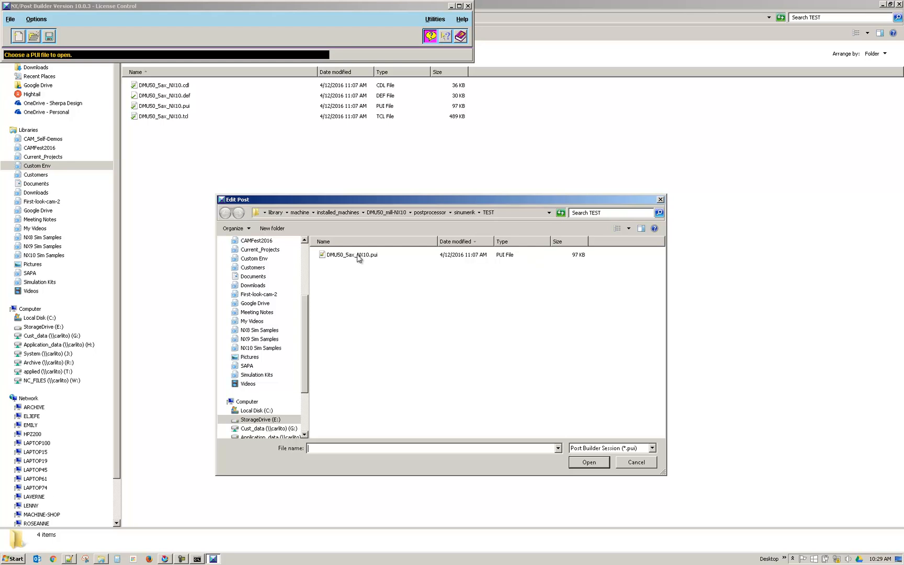
Step: Select DMU50_5ax_NX10.pui and open it, showing the 5-axis mill general parameters
{"action": "left_click", "coordinate": [351, 254]}
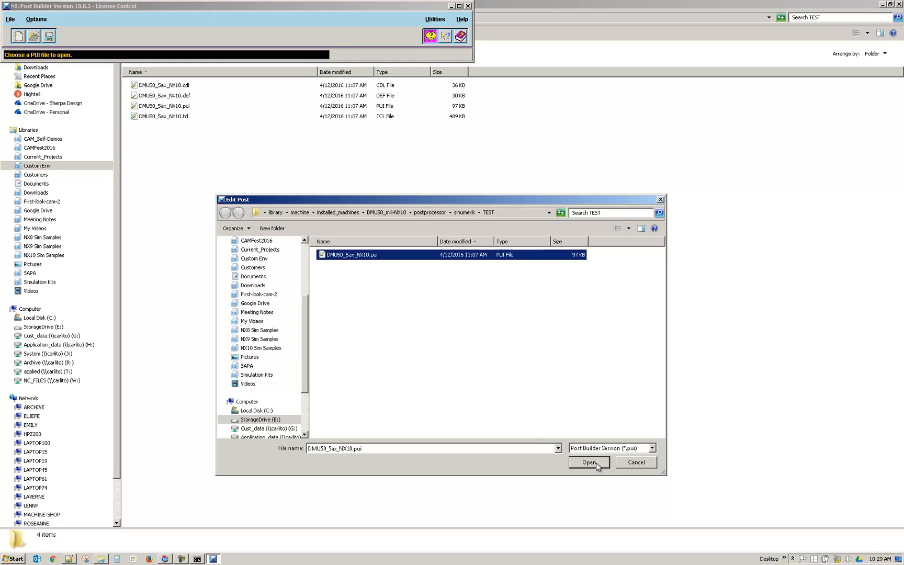
{"action": "left_click", "coordinate": [589, 461]}
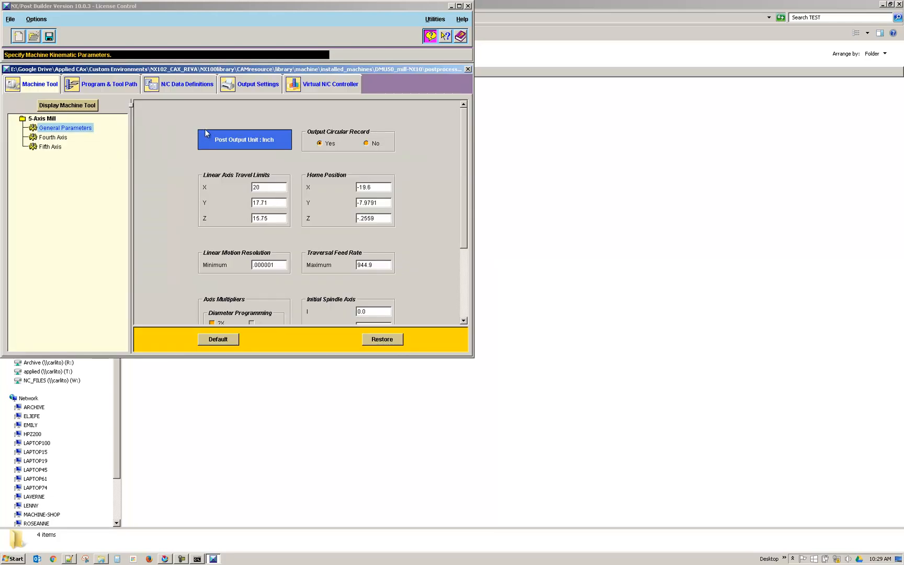
{"action": "mouse_move", "coordinate": [436, 99]}
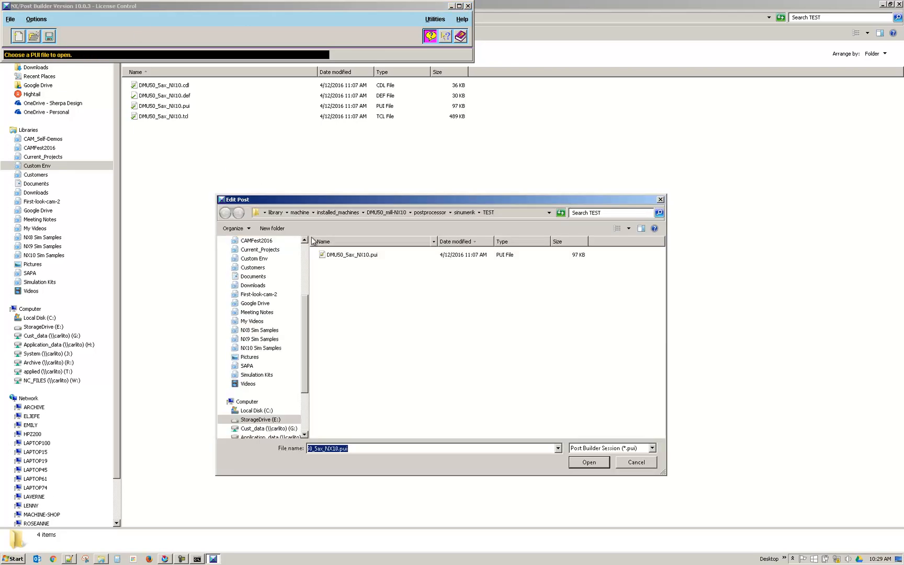
Step: Reopen the NX10 post, start File > Save As, accept the license choice, then cancel the save
{"action": "left_click", "coordinate": [588, 462]}
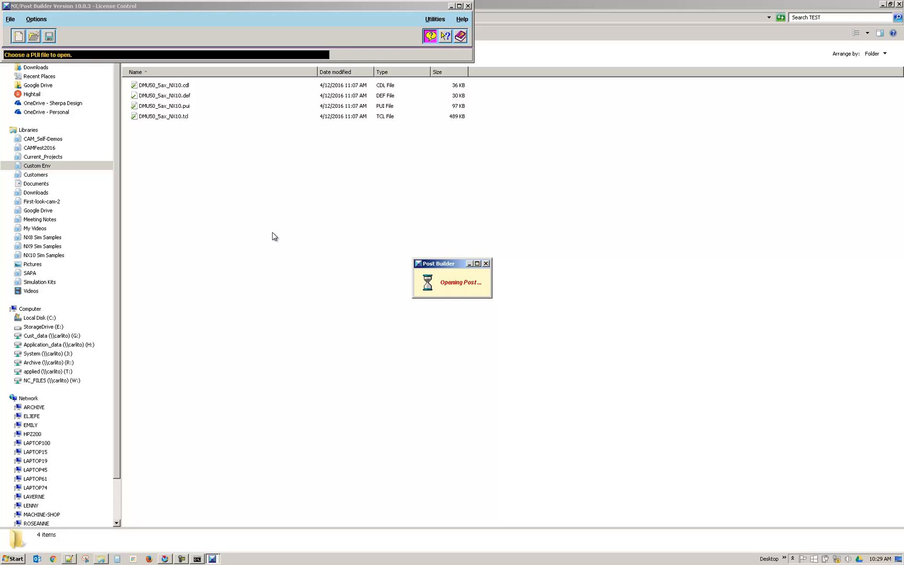
{"action": "mouse_move", "coordinate": [164, 122]}
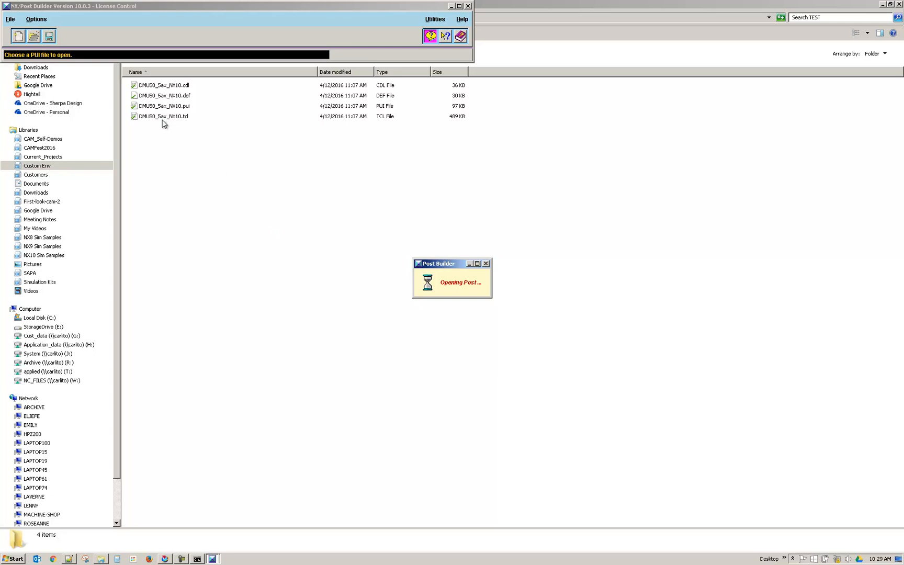
{"action": "left_click", "coordinate": [9, 19]}
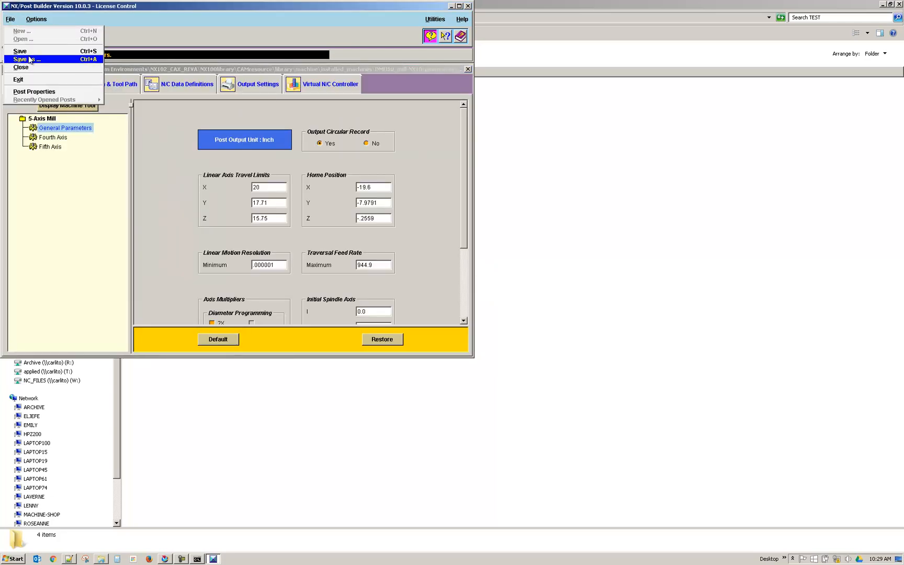
{"action": "left_click", "coordinate": [26, 59]}
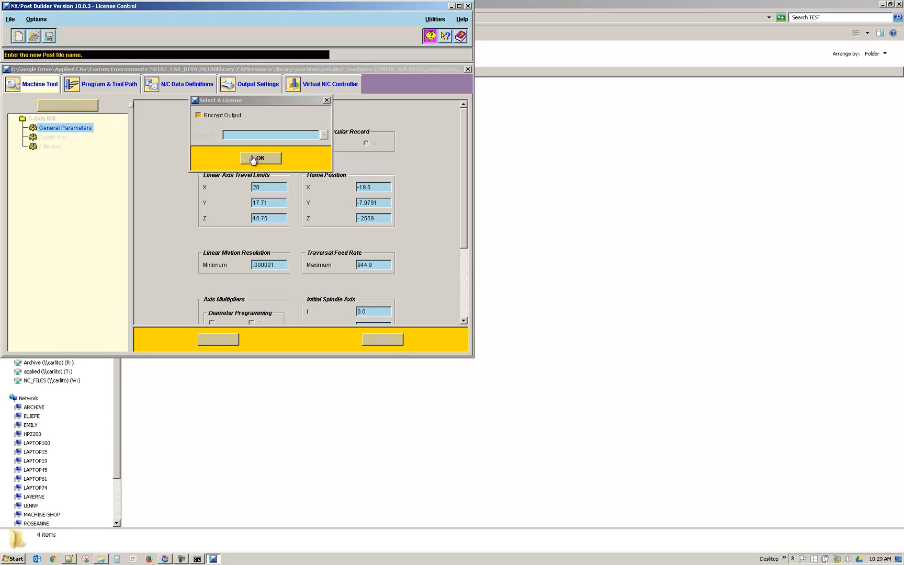
{"action": "left_click", "coordinate": [259, 158]}
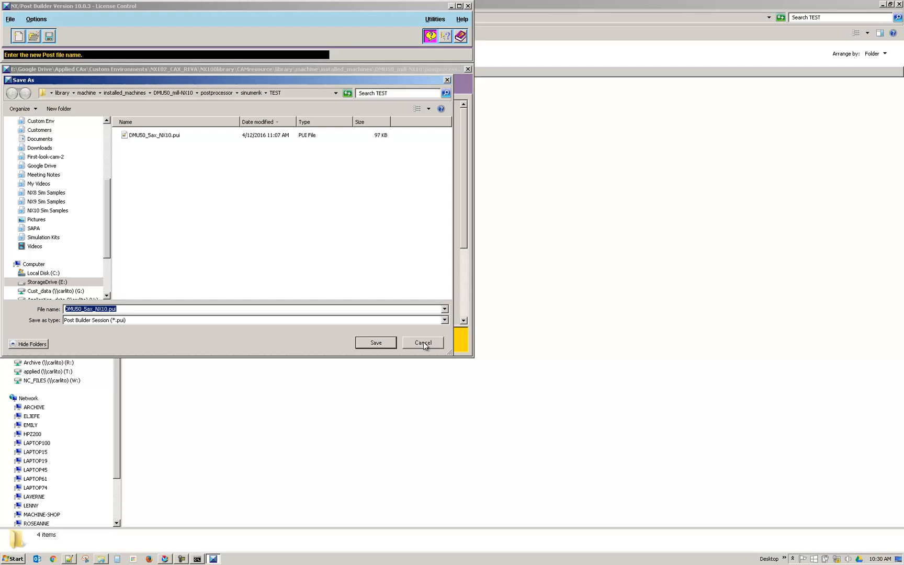
{"action": "left_click", "coordinate": [423, 342]}
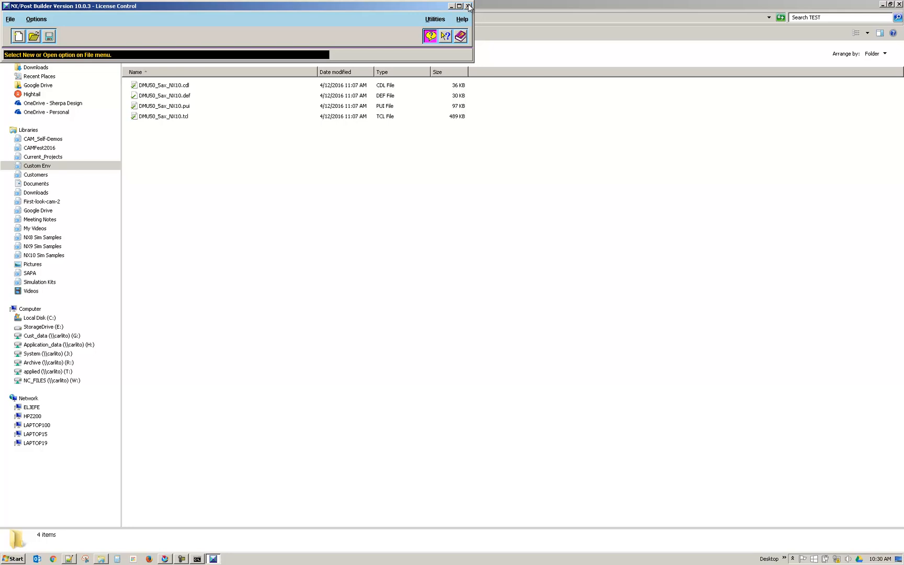
{"action": "mouse_move", "coordinate": [468, 7]}
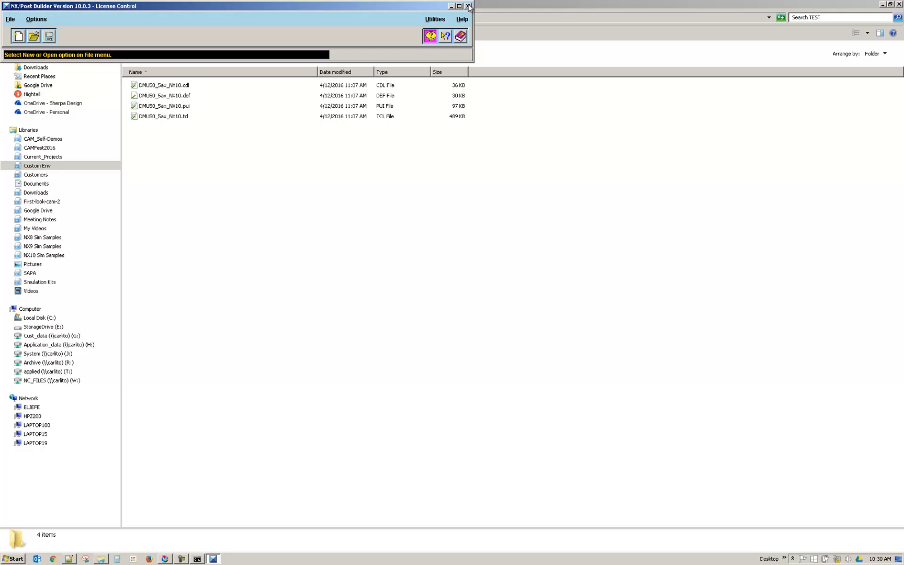
Step: Exit NX Post Builder, returning to the TEST folder with the four DMU50_5ax_NX10 files
{"action": "left_click", "coordinate": [468, 6]}
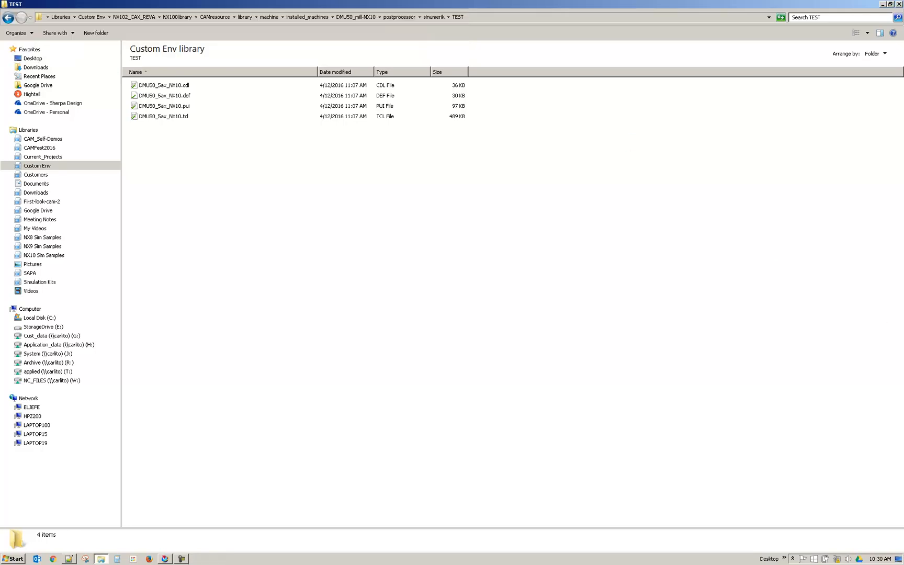